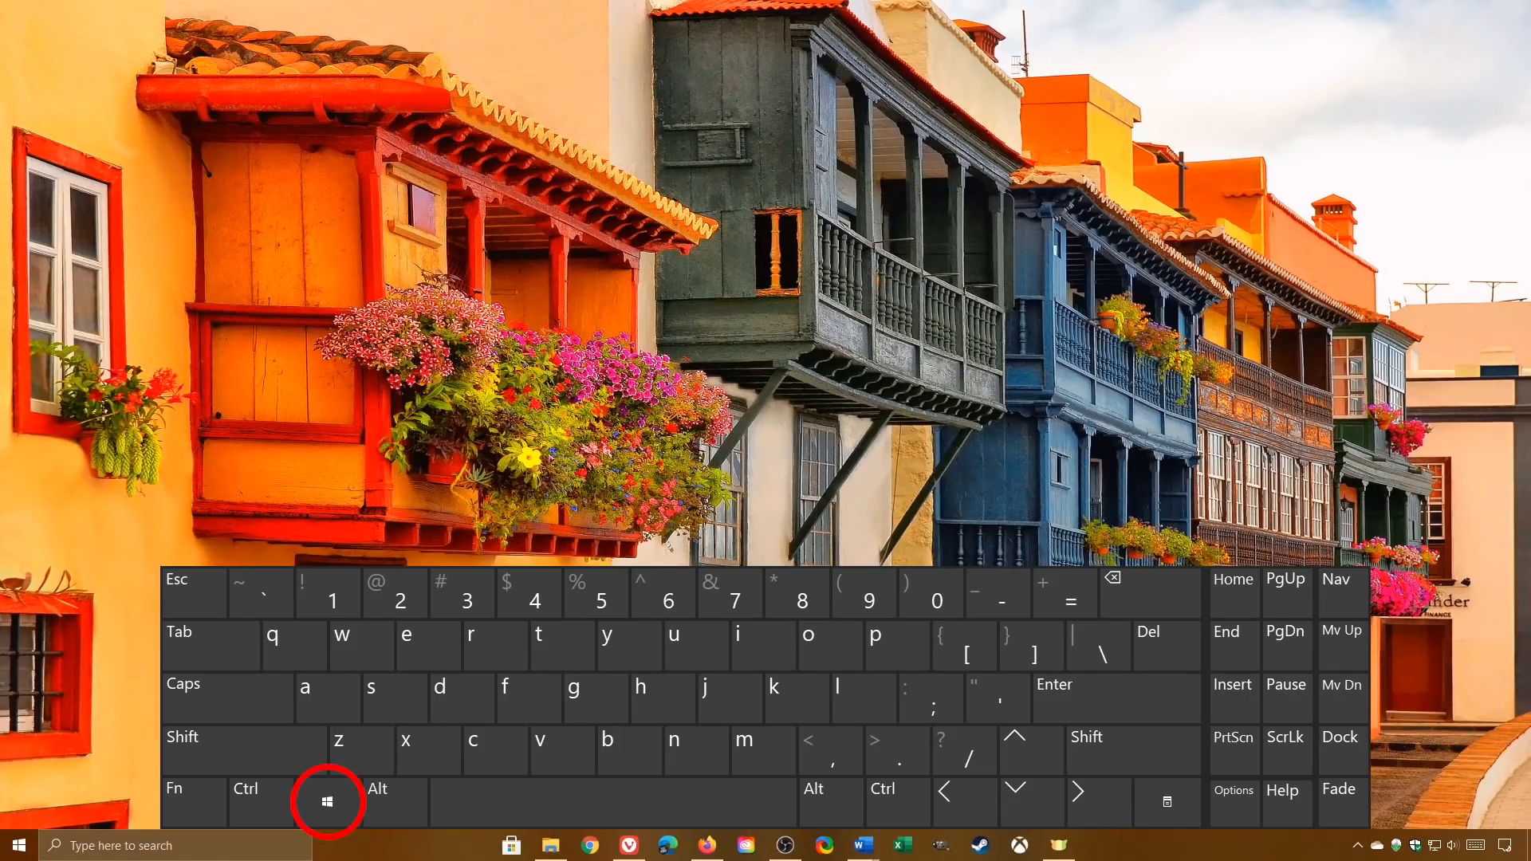
Launch Windows Settings from the Start menu and close it again.
click(327, 803)
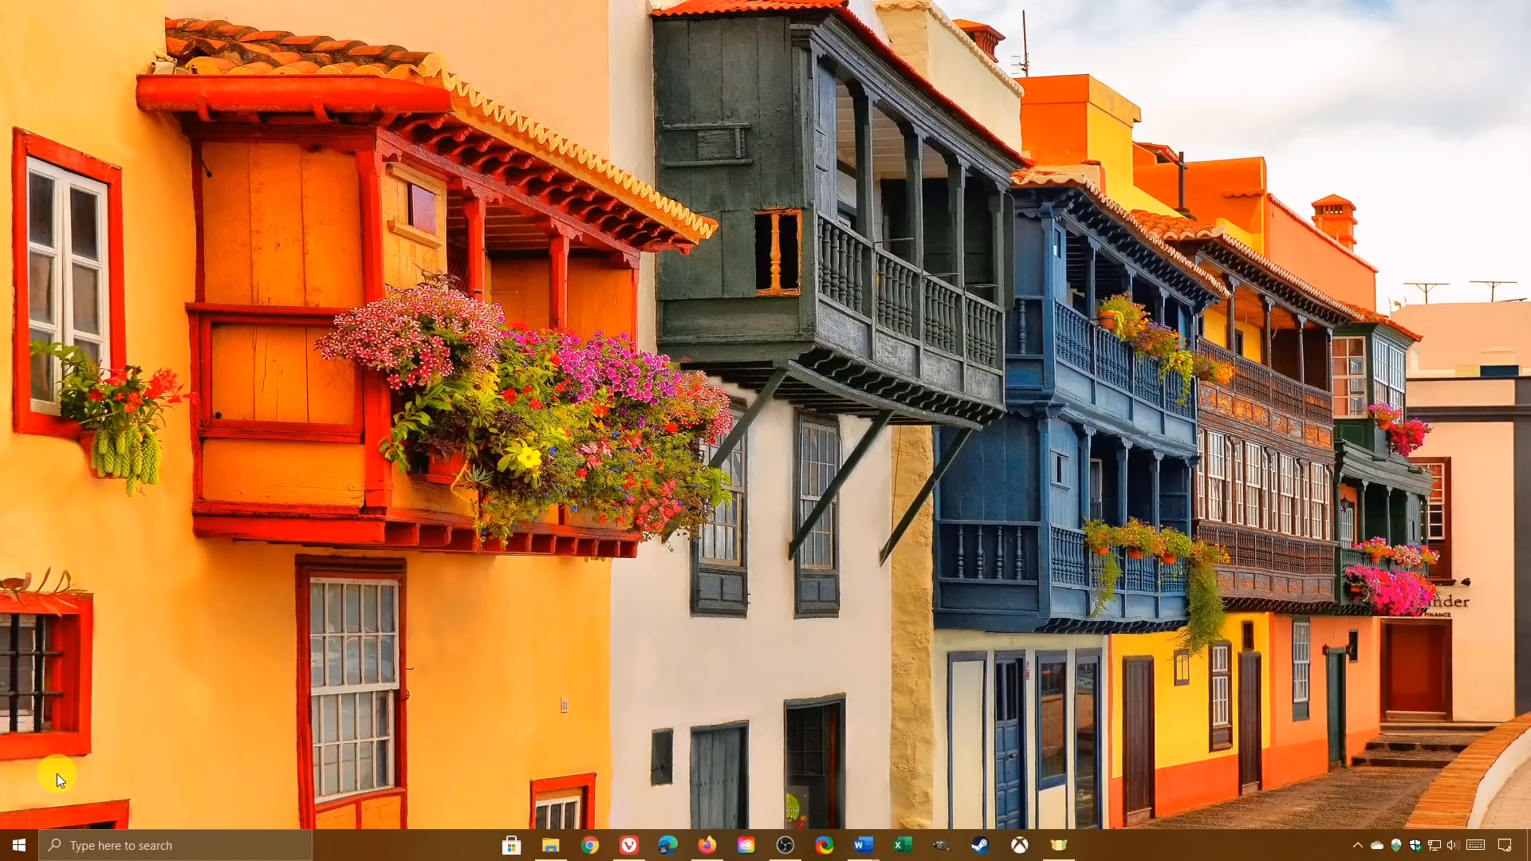
click(18, 846)
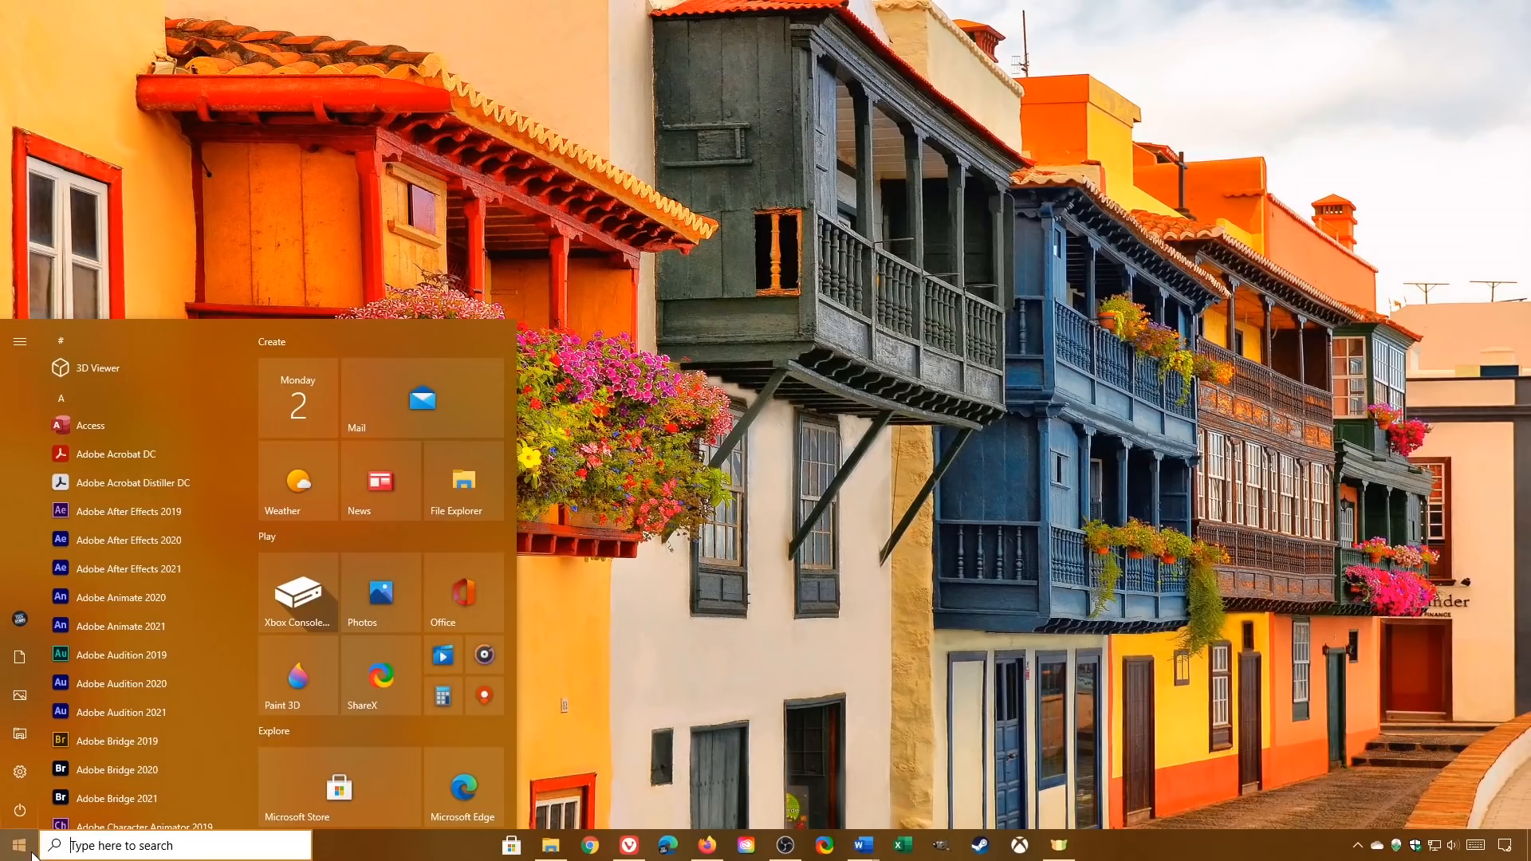
click(19, 772)
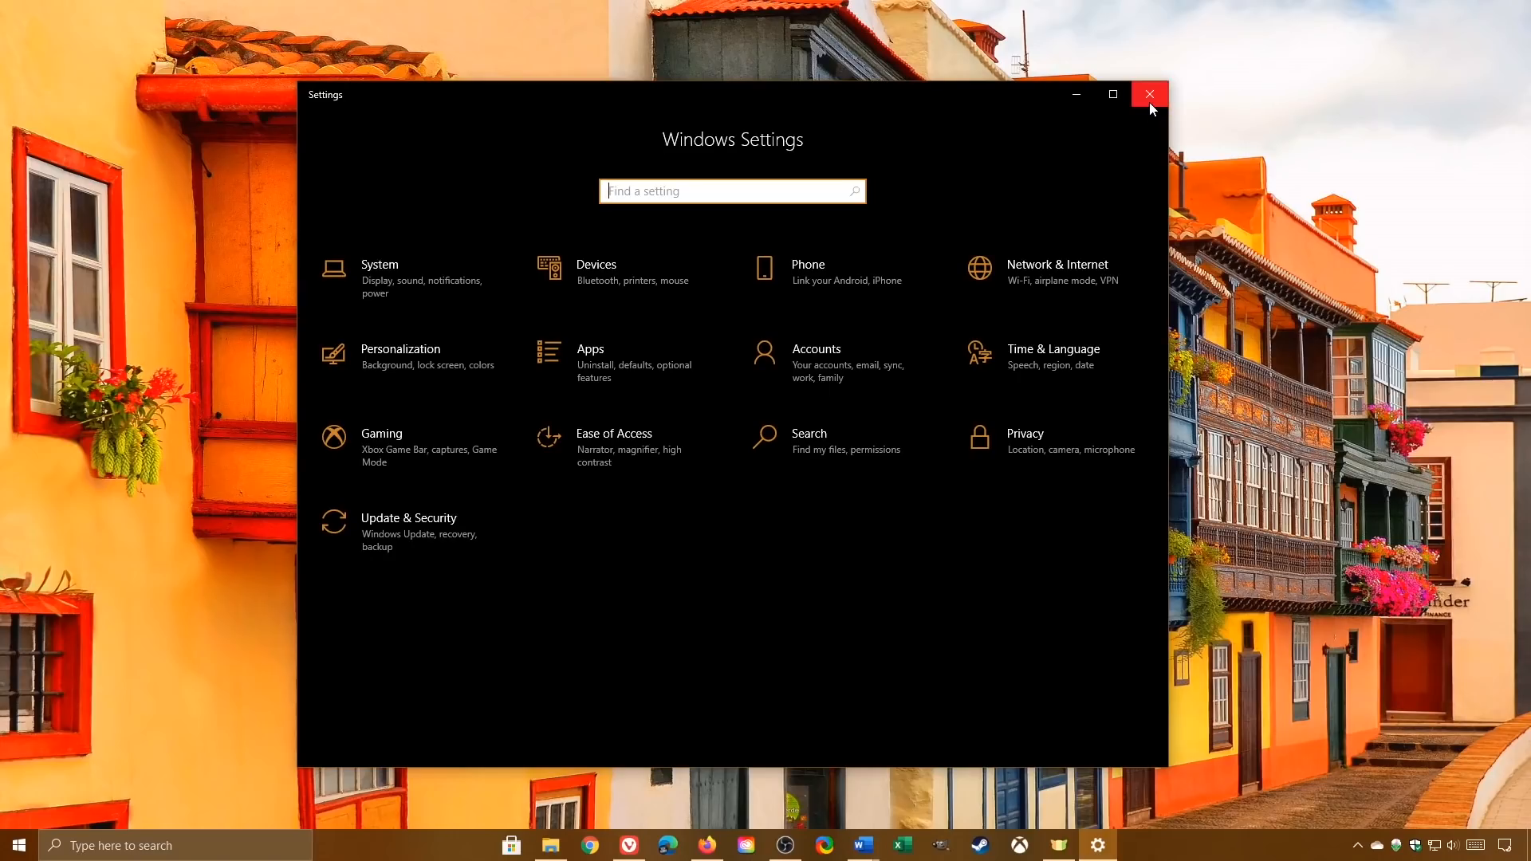
click(1150, 95)
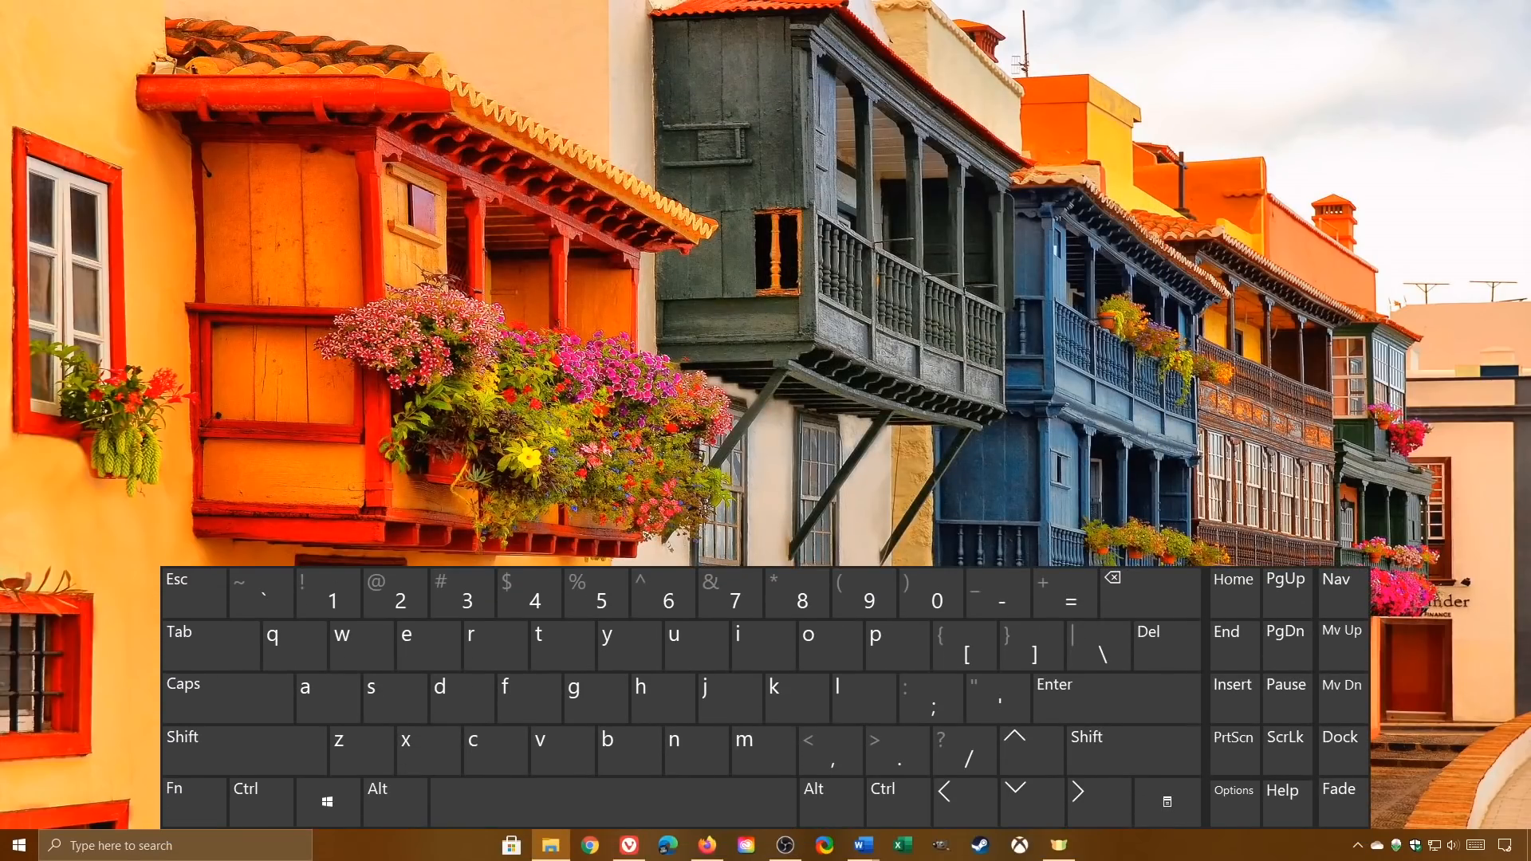
click(325, 802)
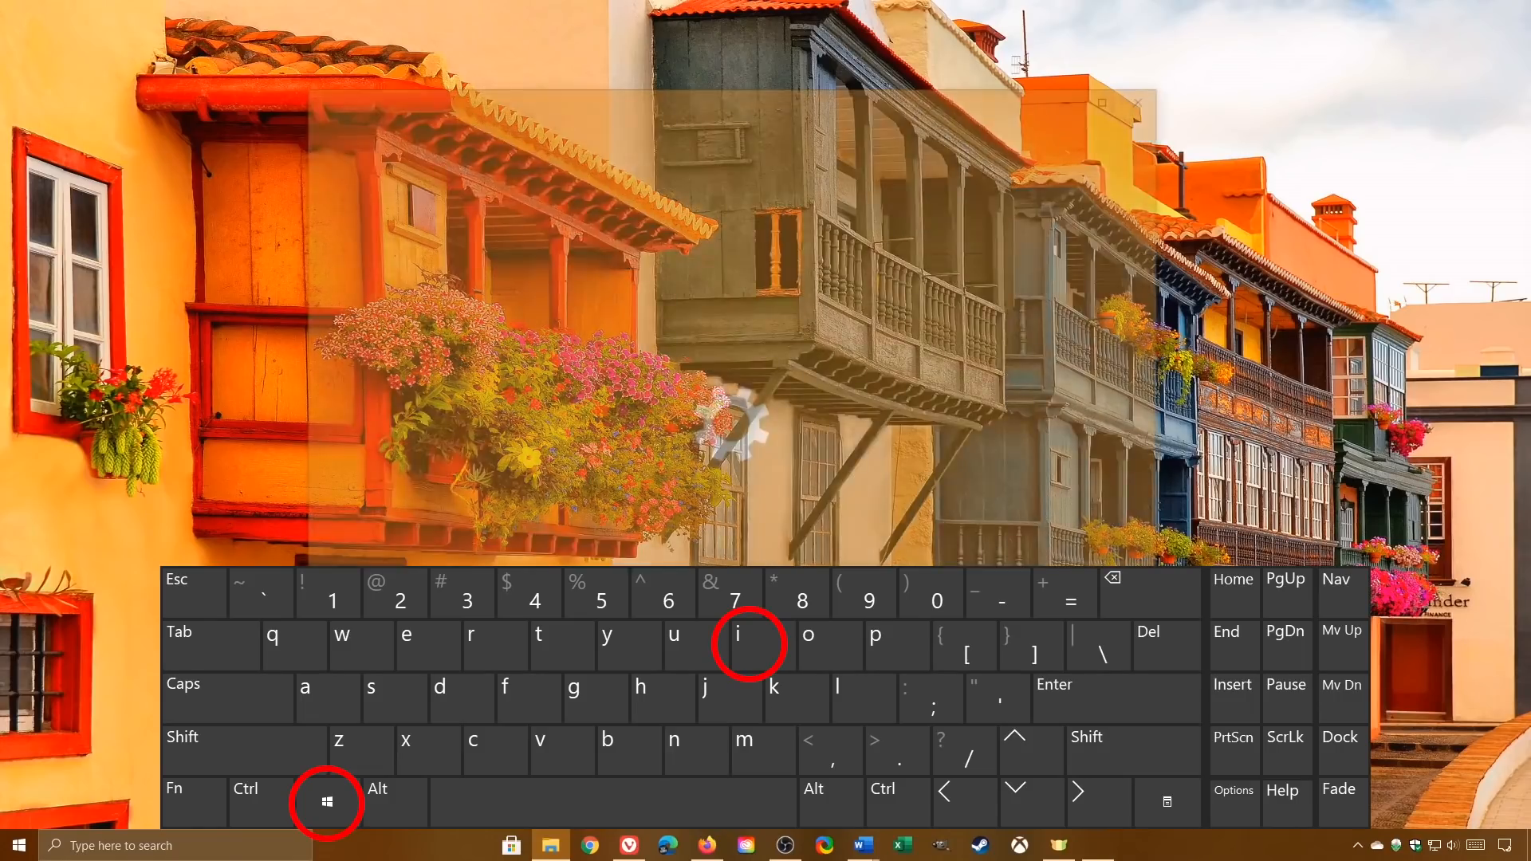
Reopen Settings via Win+I, then bring up Windows search and enter 'hawaii'.
key(Win+i)
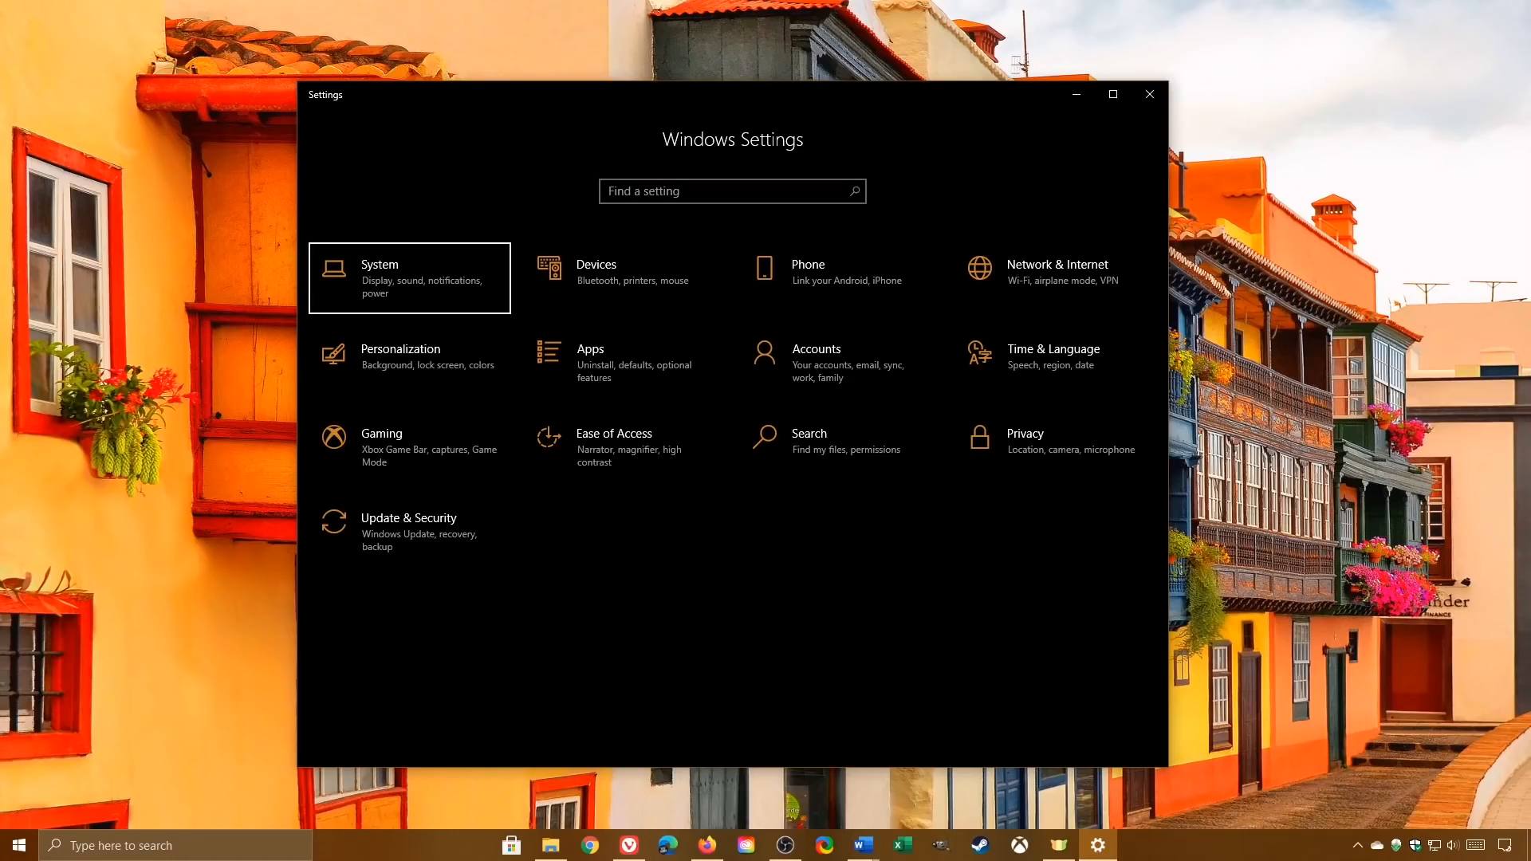
mouse_move(624, 446)
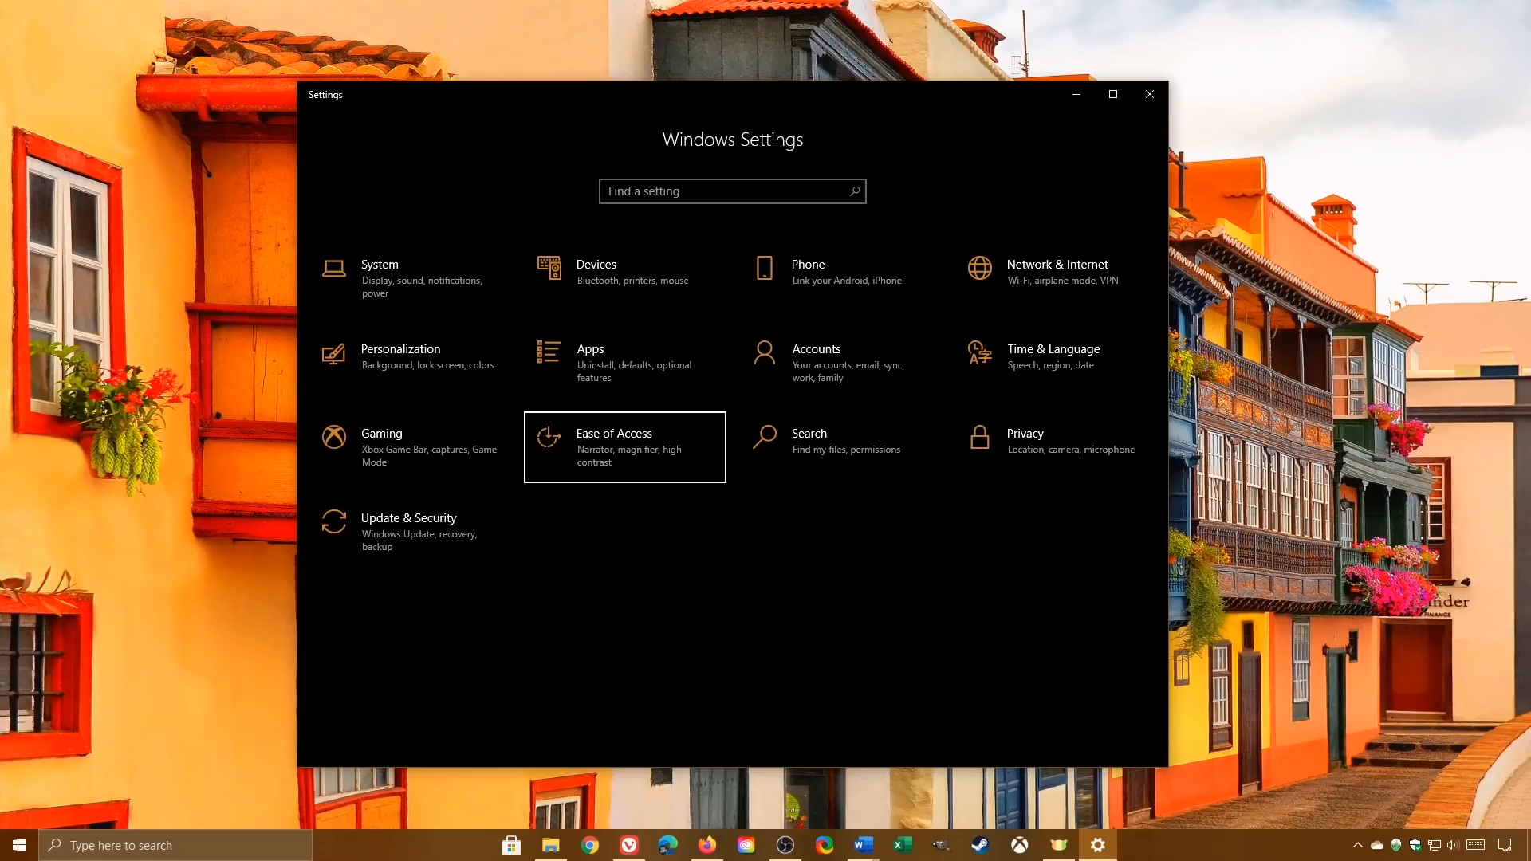
click(613, 432)
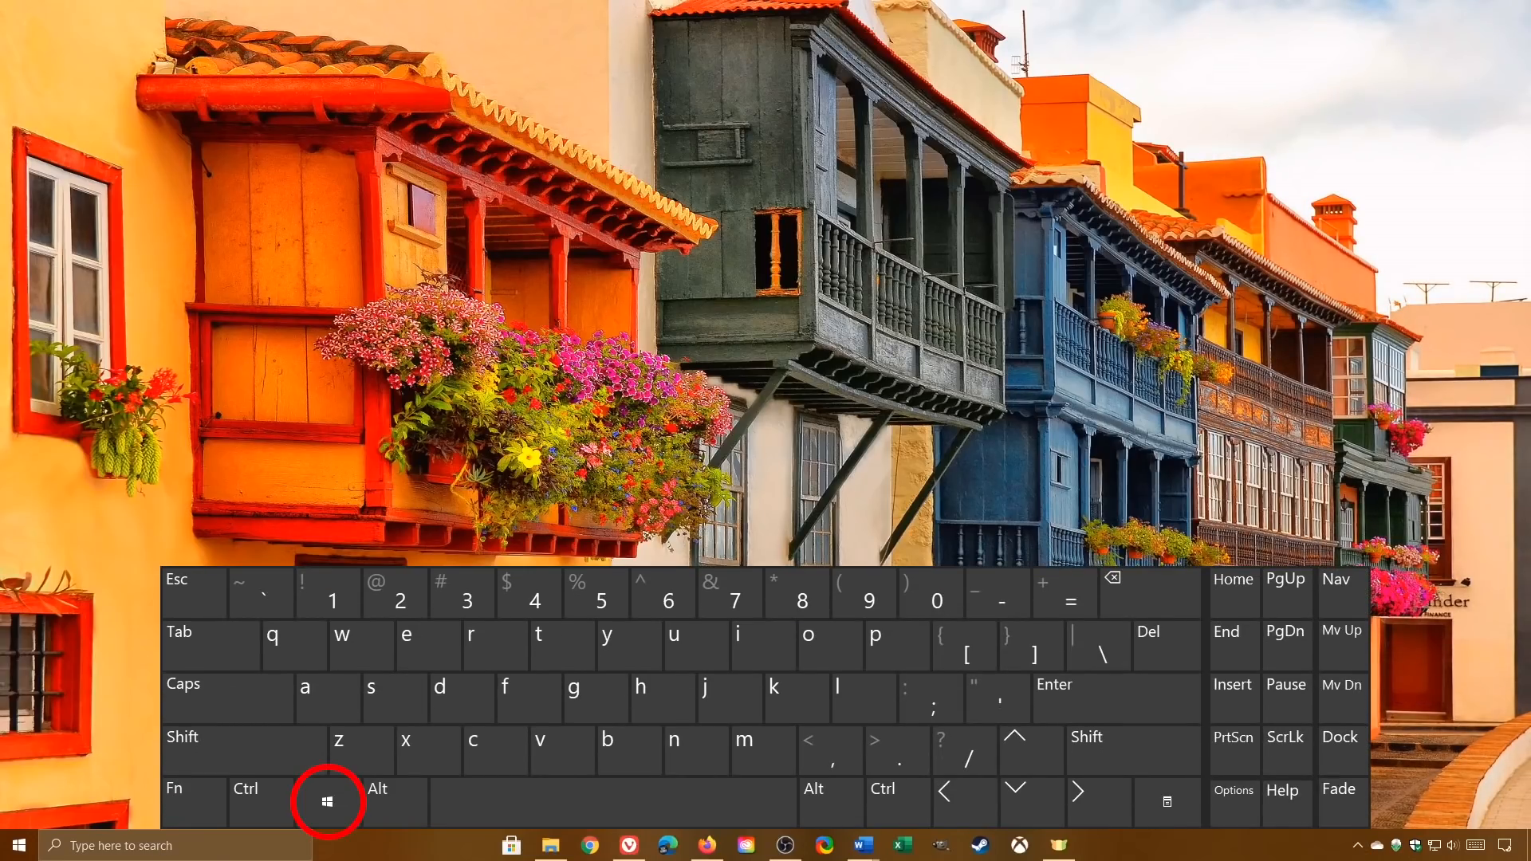
key(Win+e)
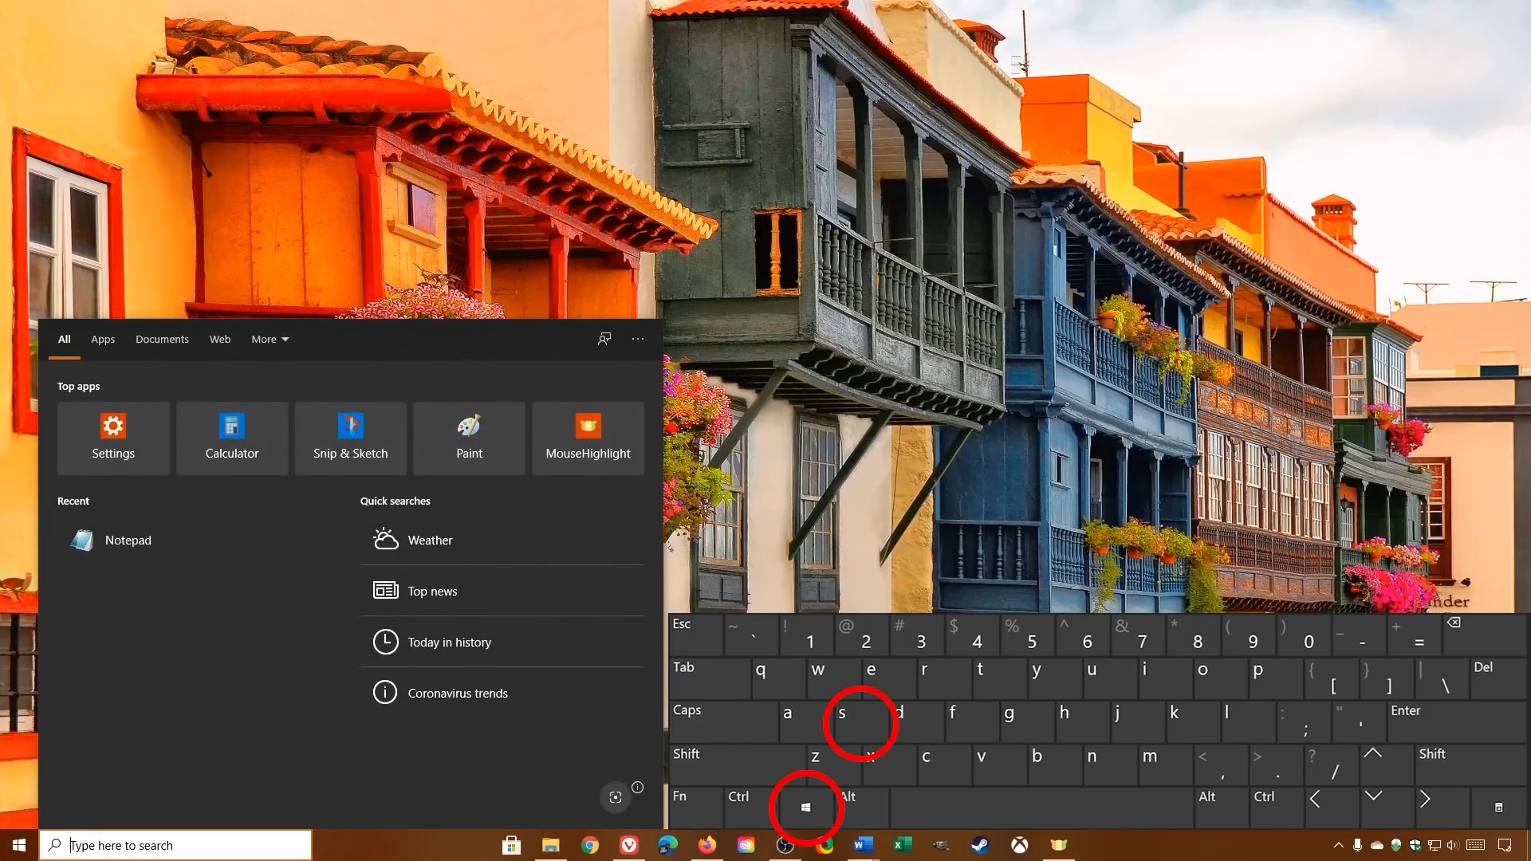
text(hawaii)
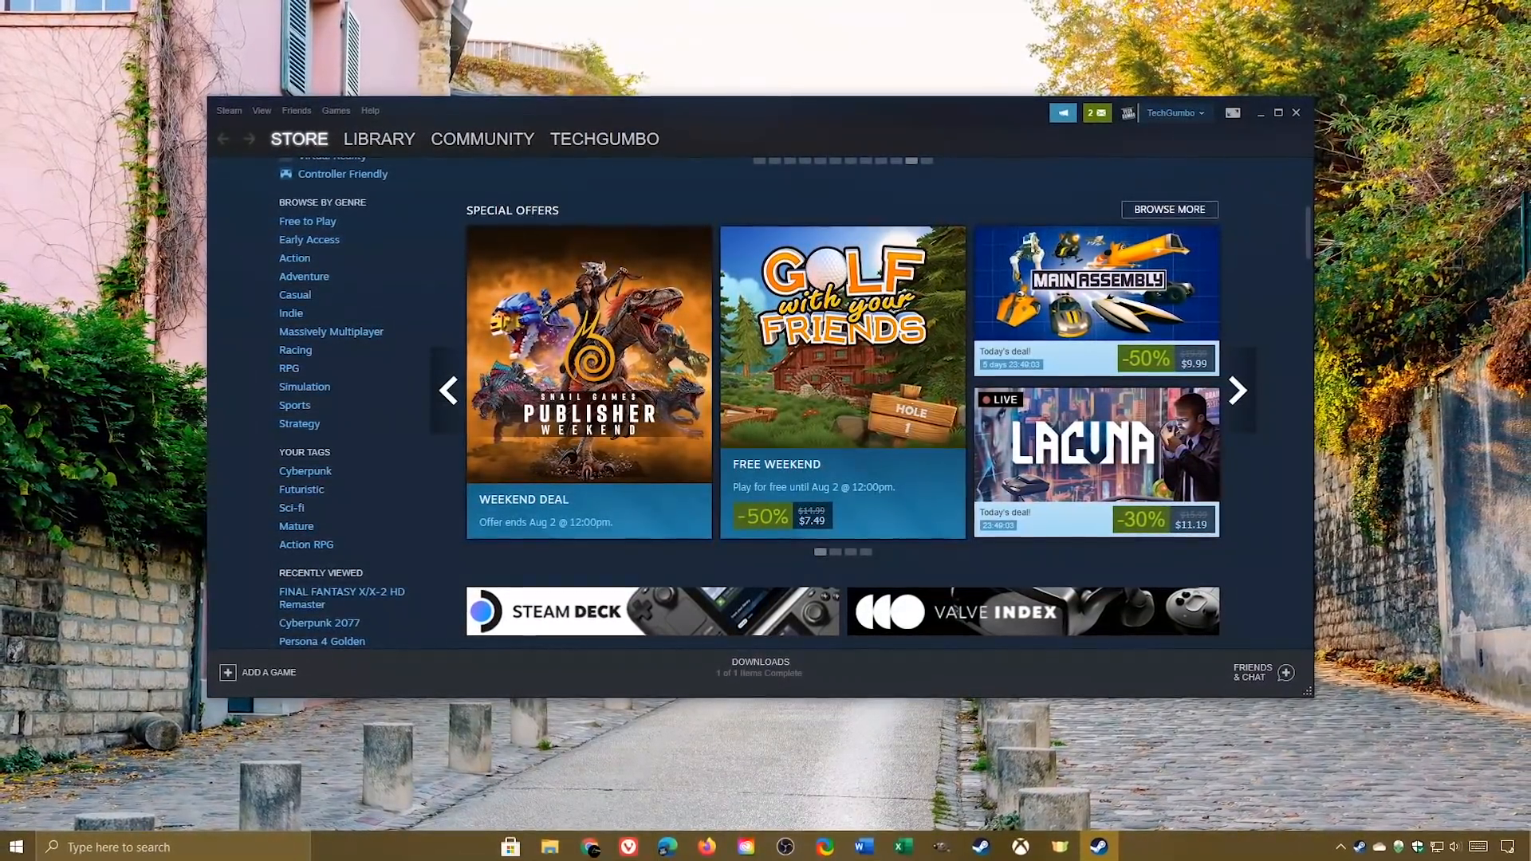
Start a Snip & Sketch screen capture over the Steam store window.
click(1098, 845)
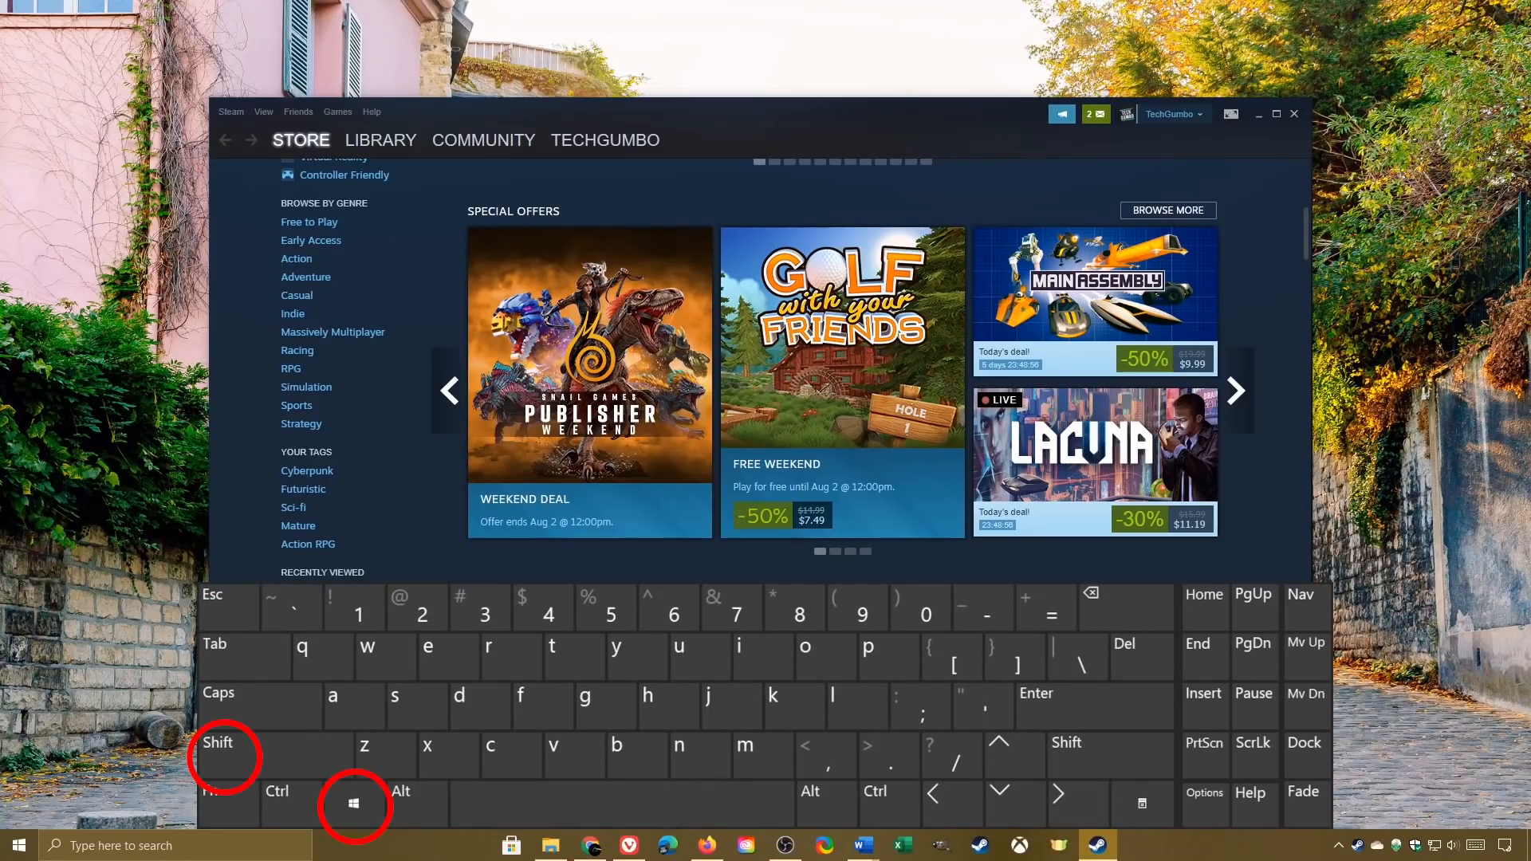
key(s)
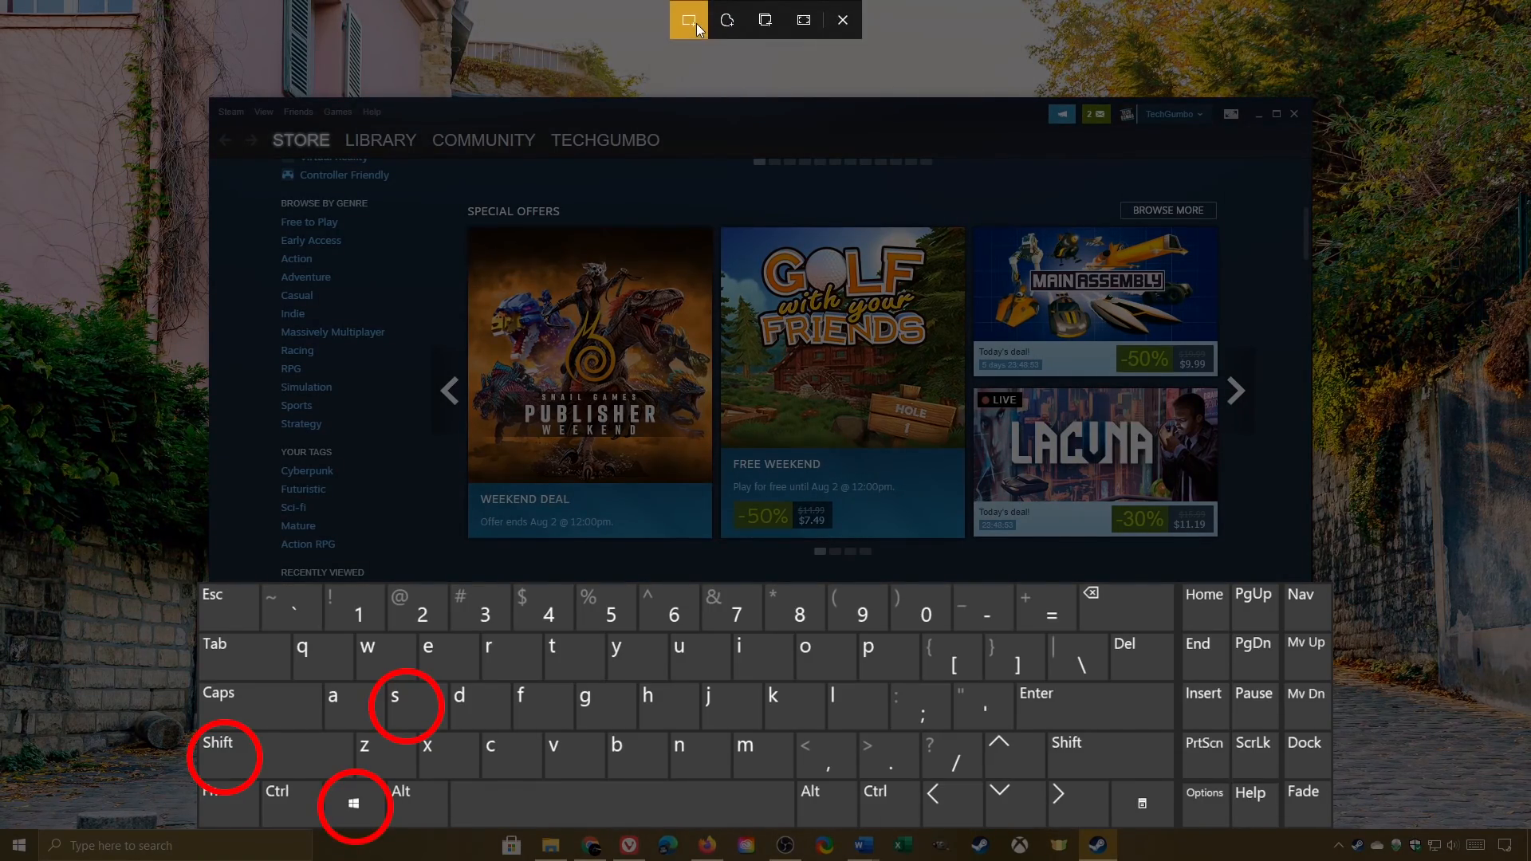
mouse_move(727, 19)
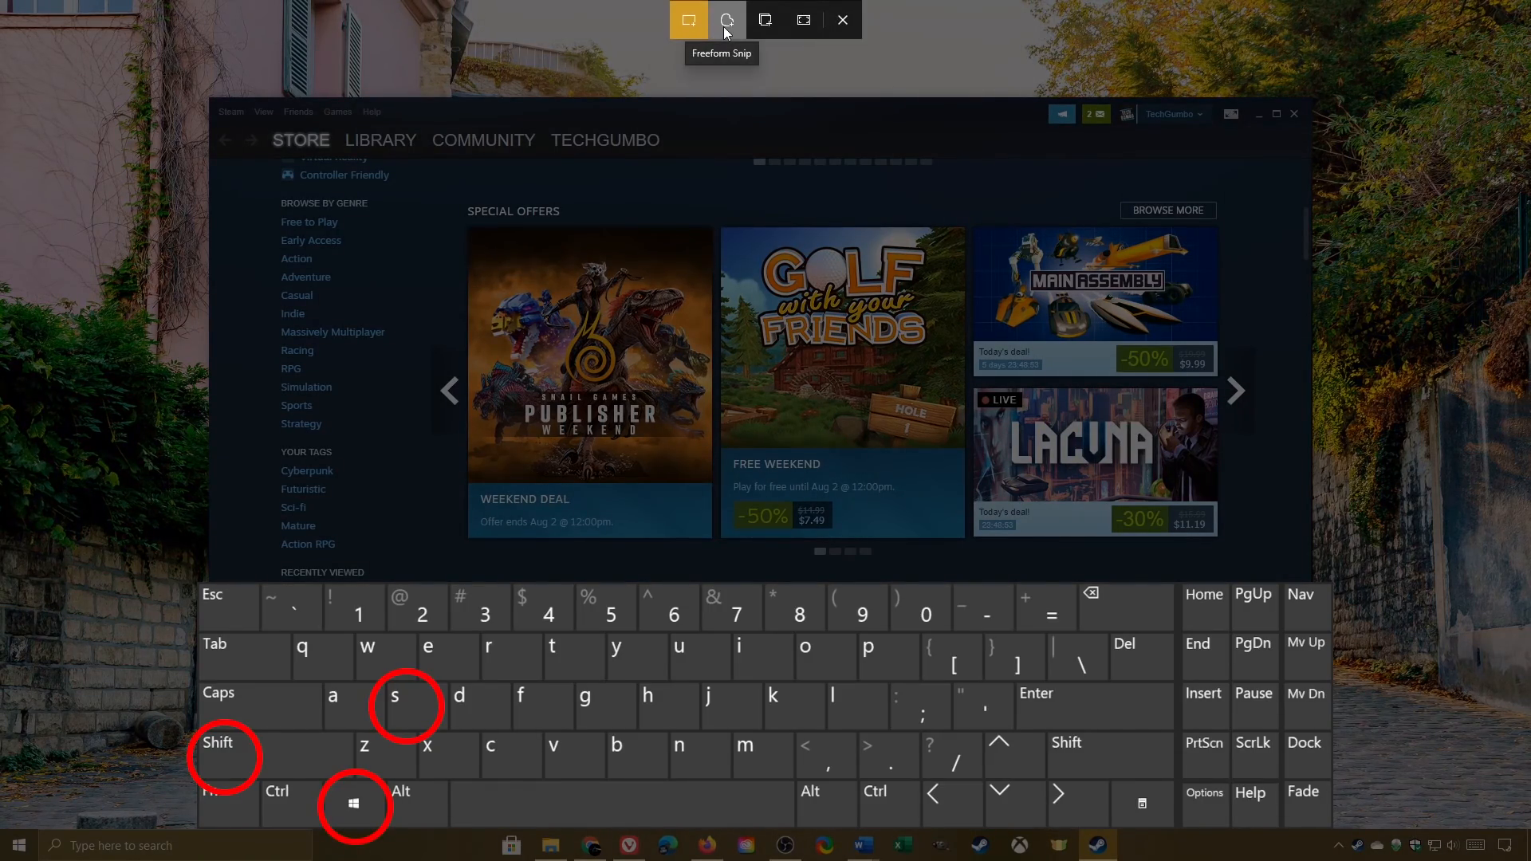
mouse_move(803, 19)
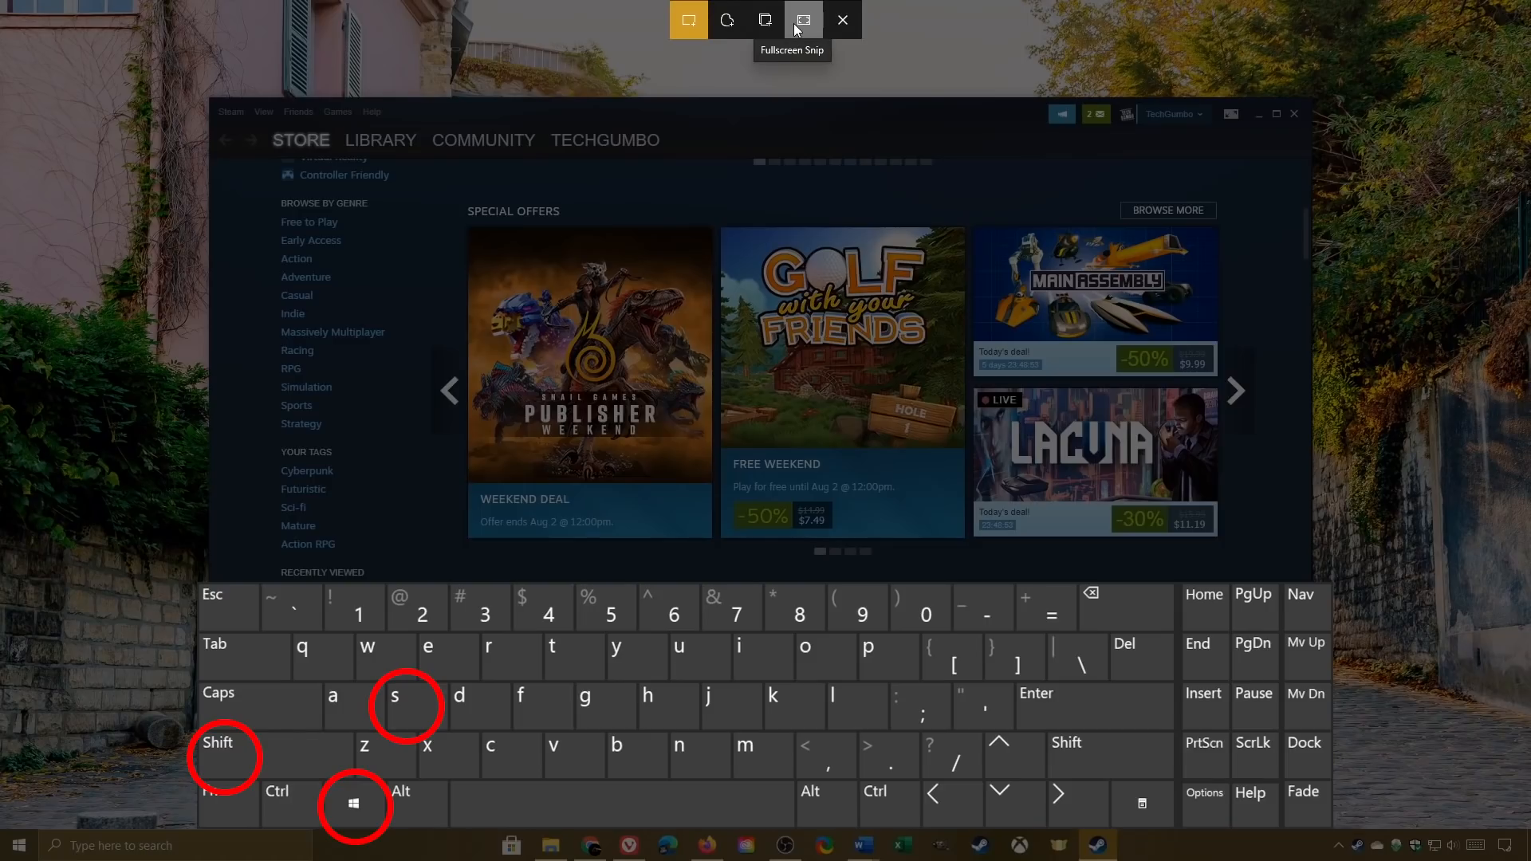
mouse_move(764, 19)
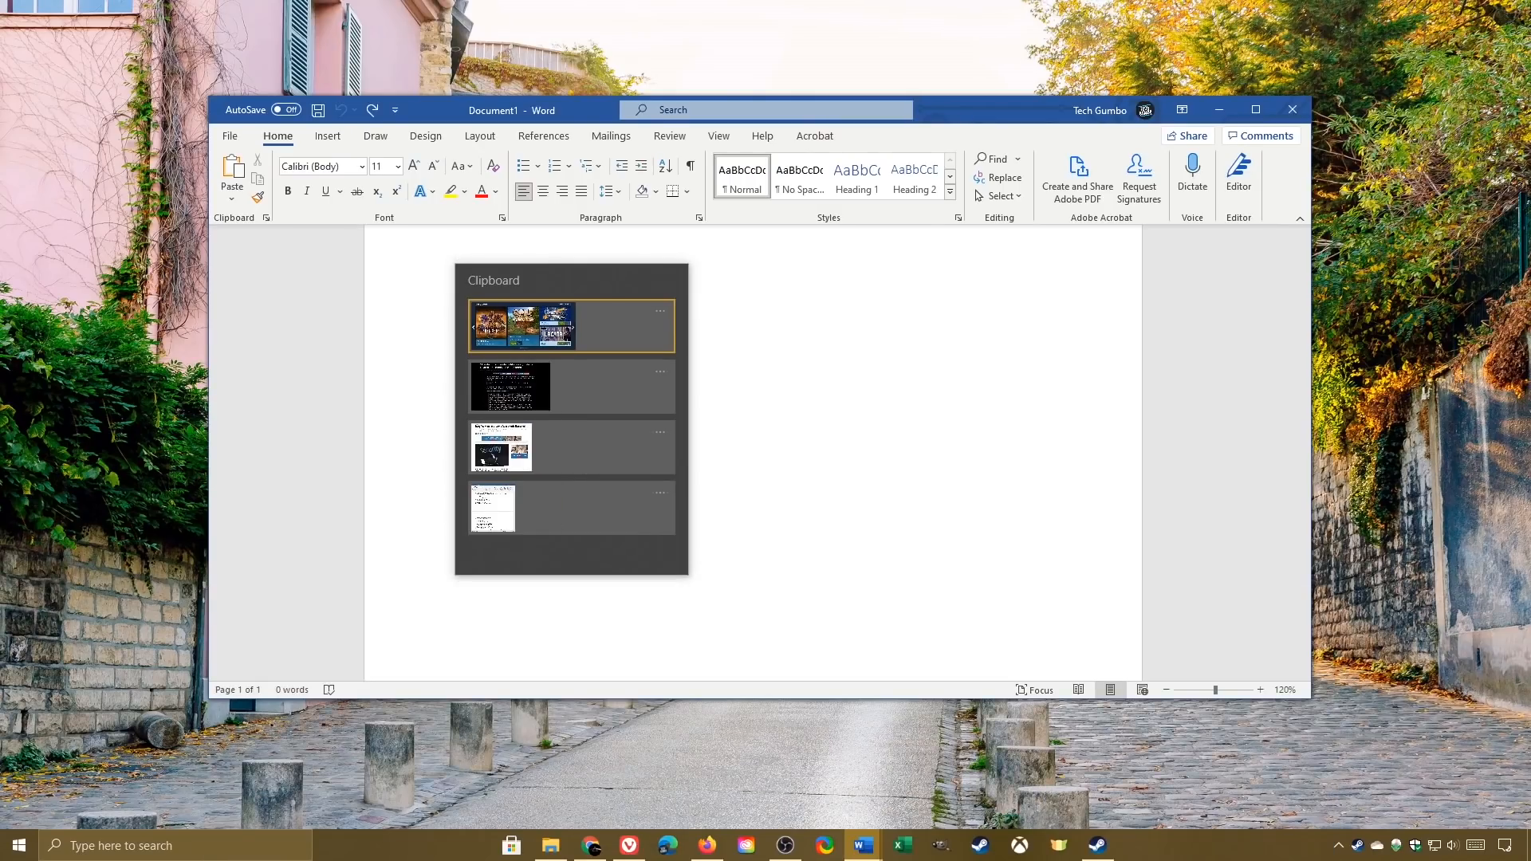
Show clipboard history in the blank Word document and select the Steam snip entry.
click(454, 252)
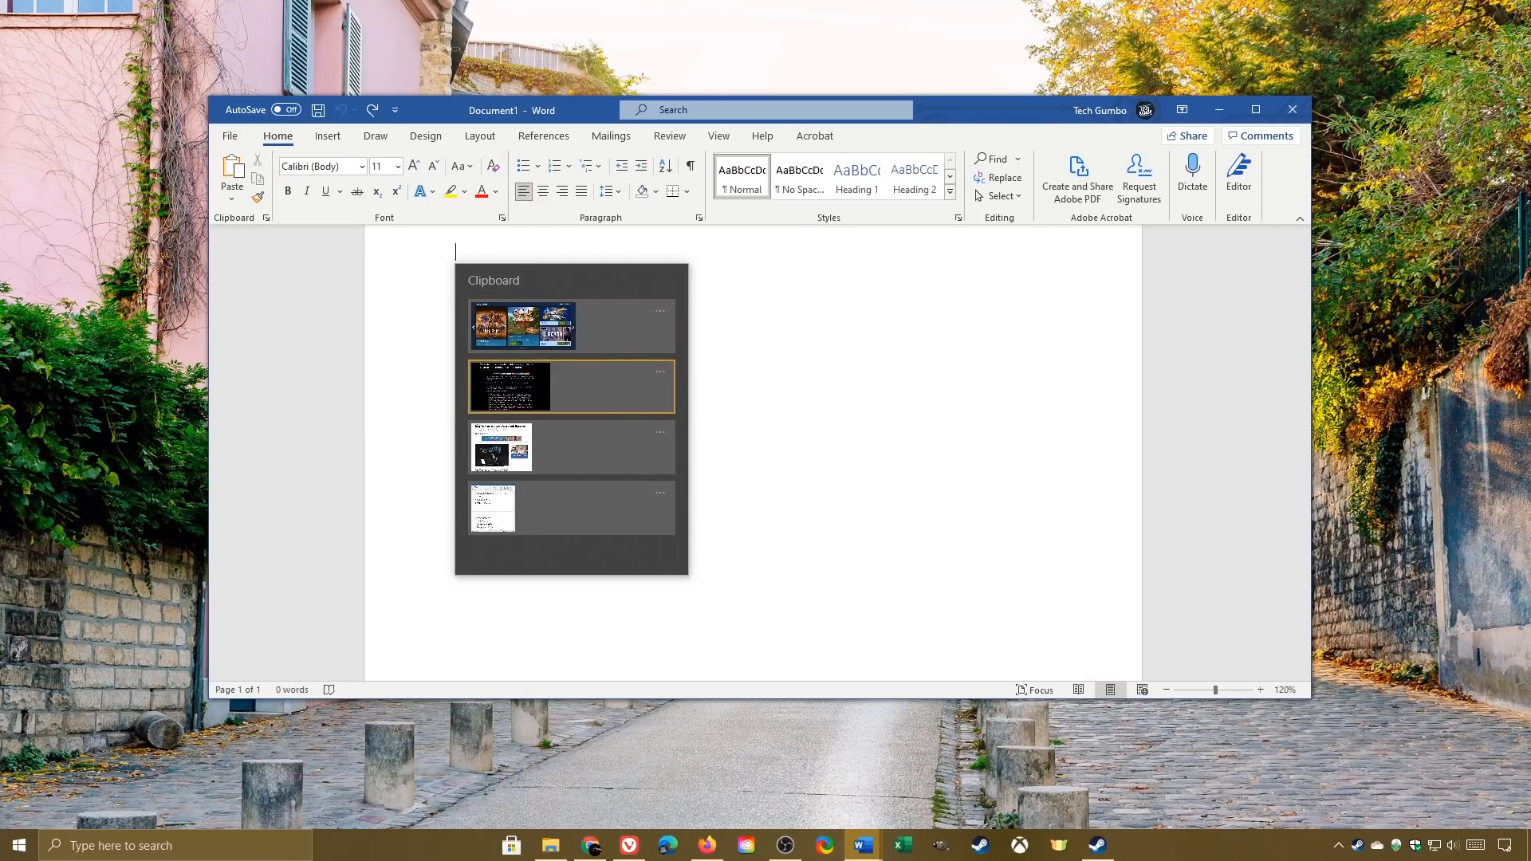
click(507, 386)
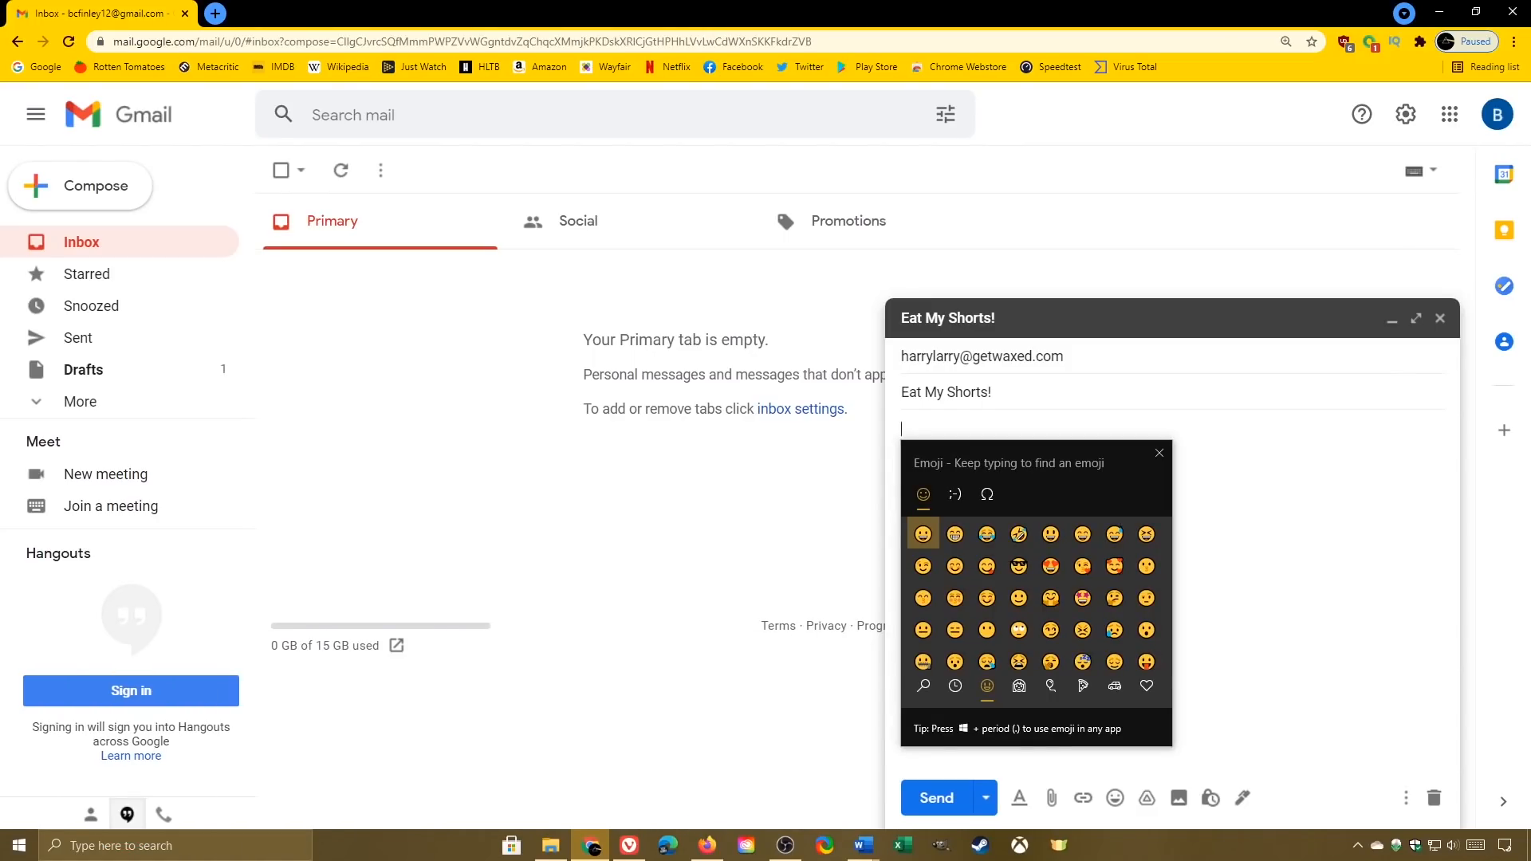
Place the cursor in the Eat My Shorts! draft body for the emoji panel.
click(956, 534)
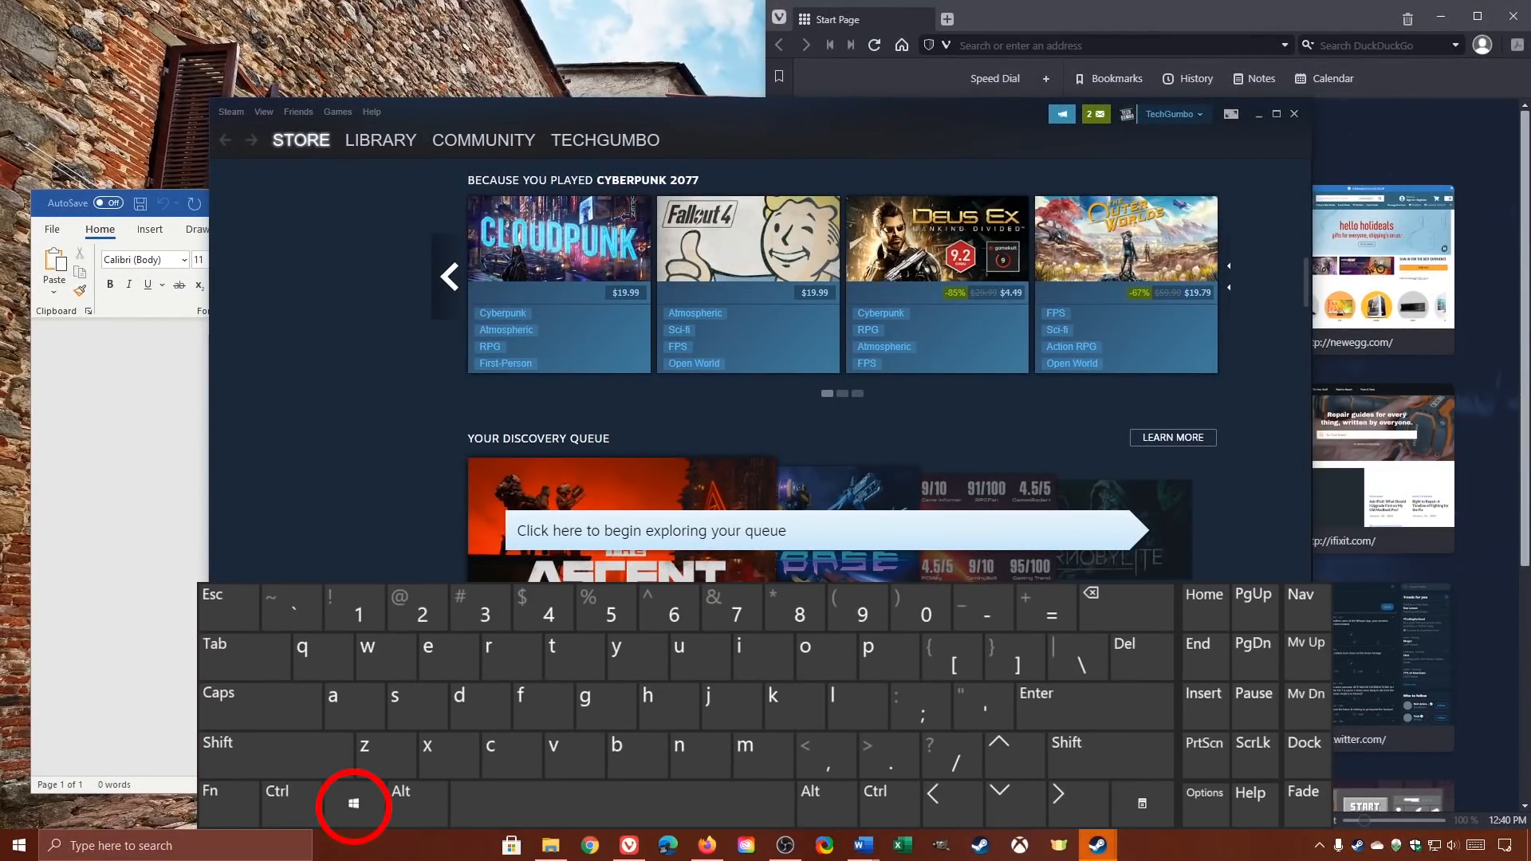
Show the desktop overview of all open windows with the Windows shortcut.
key(Win+d)
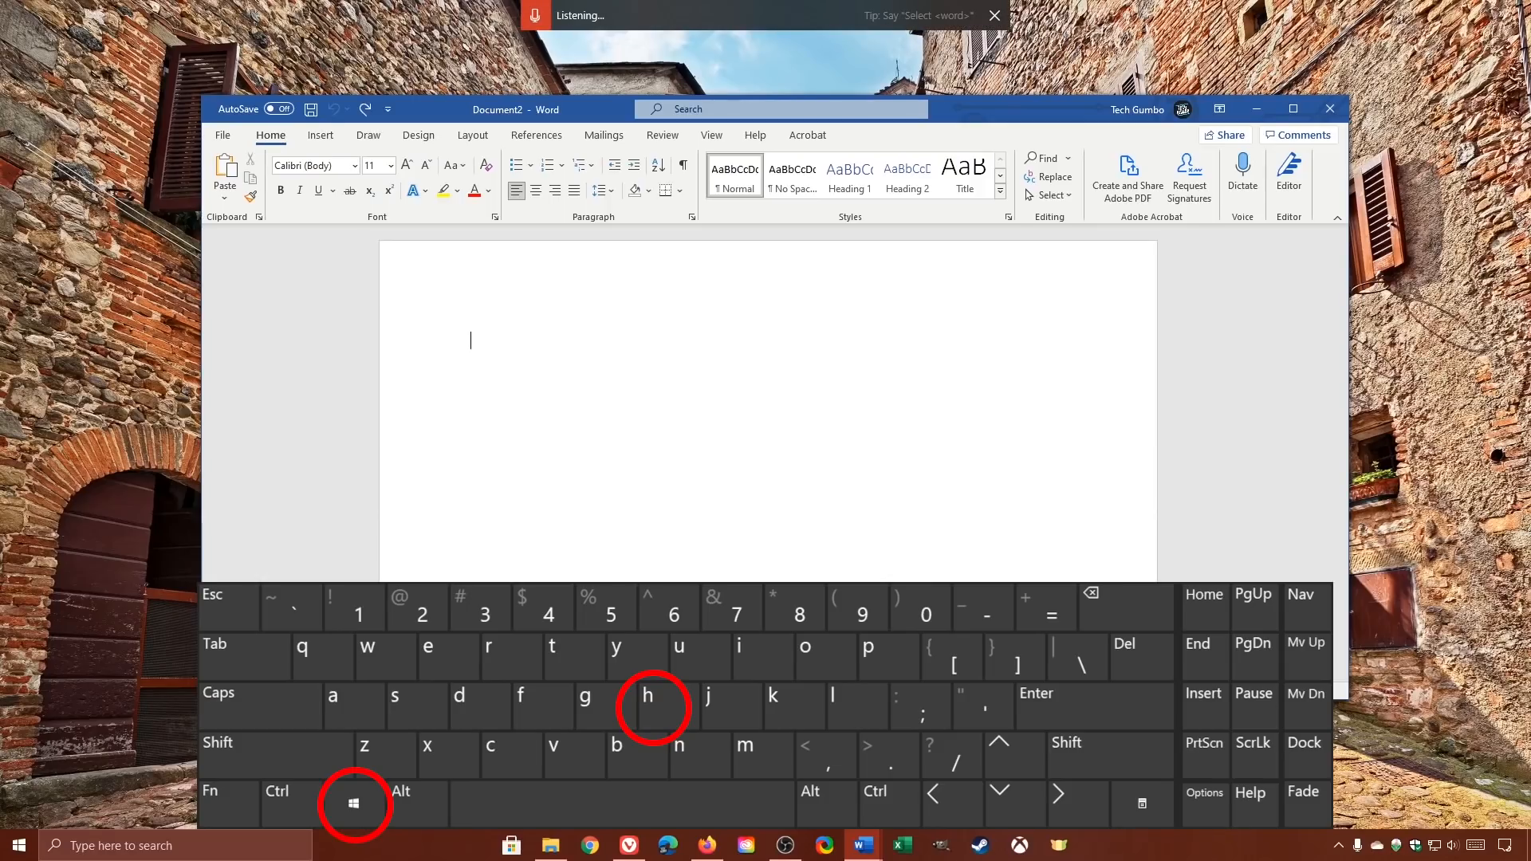
Dictate 'it's so much fun being a dictator' into Document2 by voice.
text(it's so much fun being a dictator)
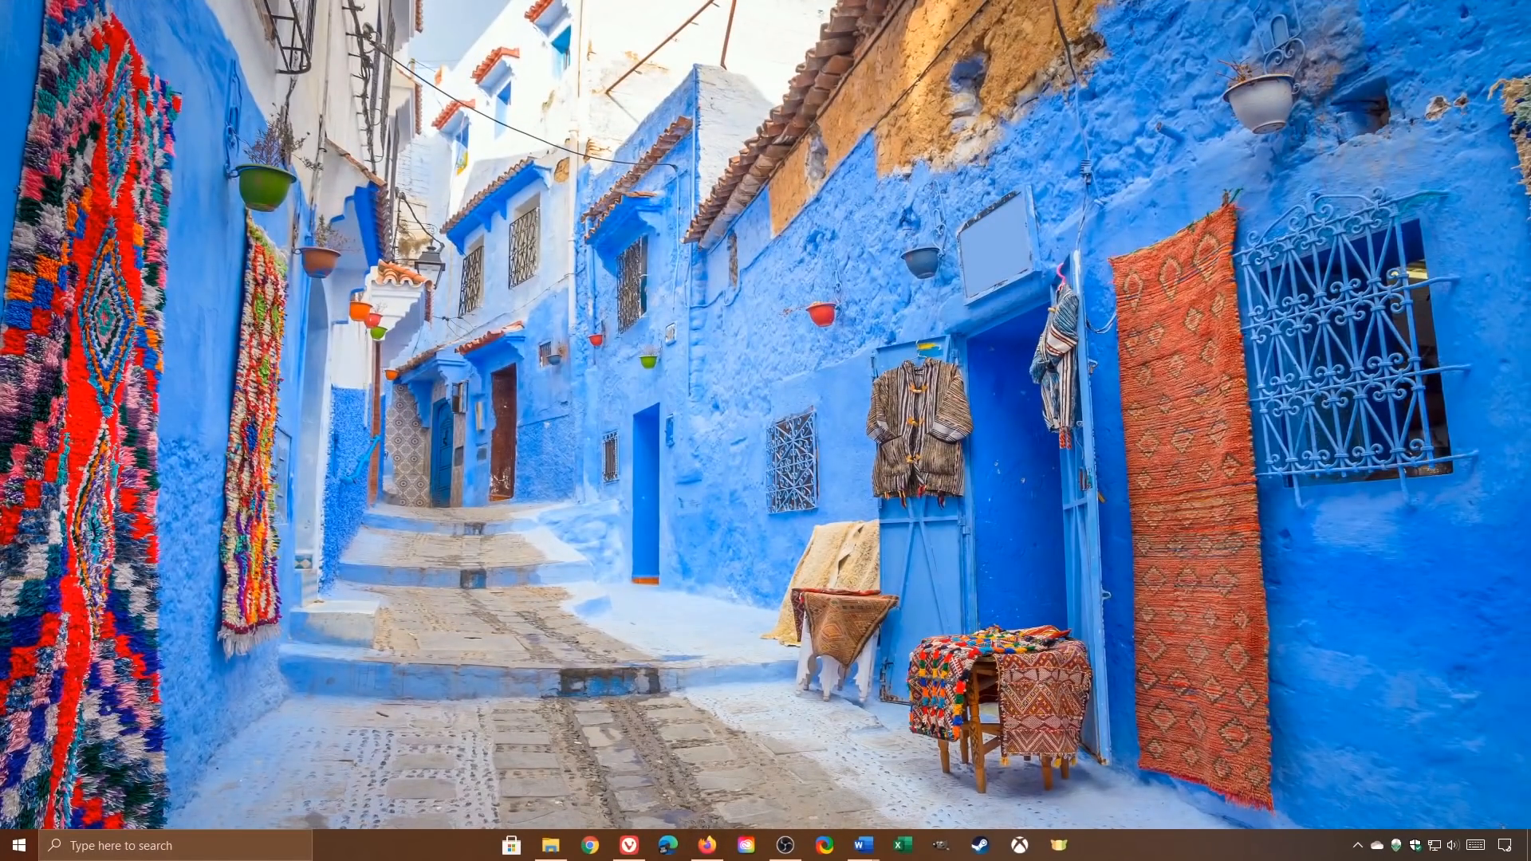
click(19, 846)
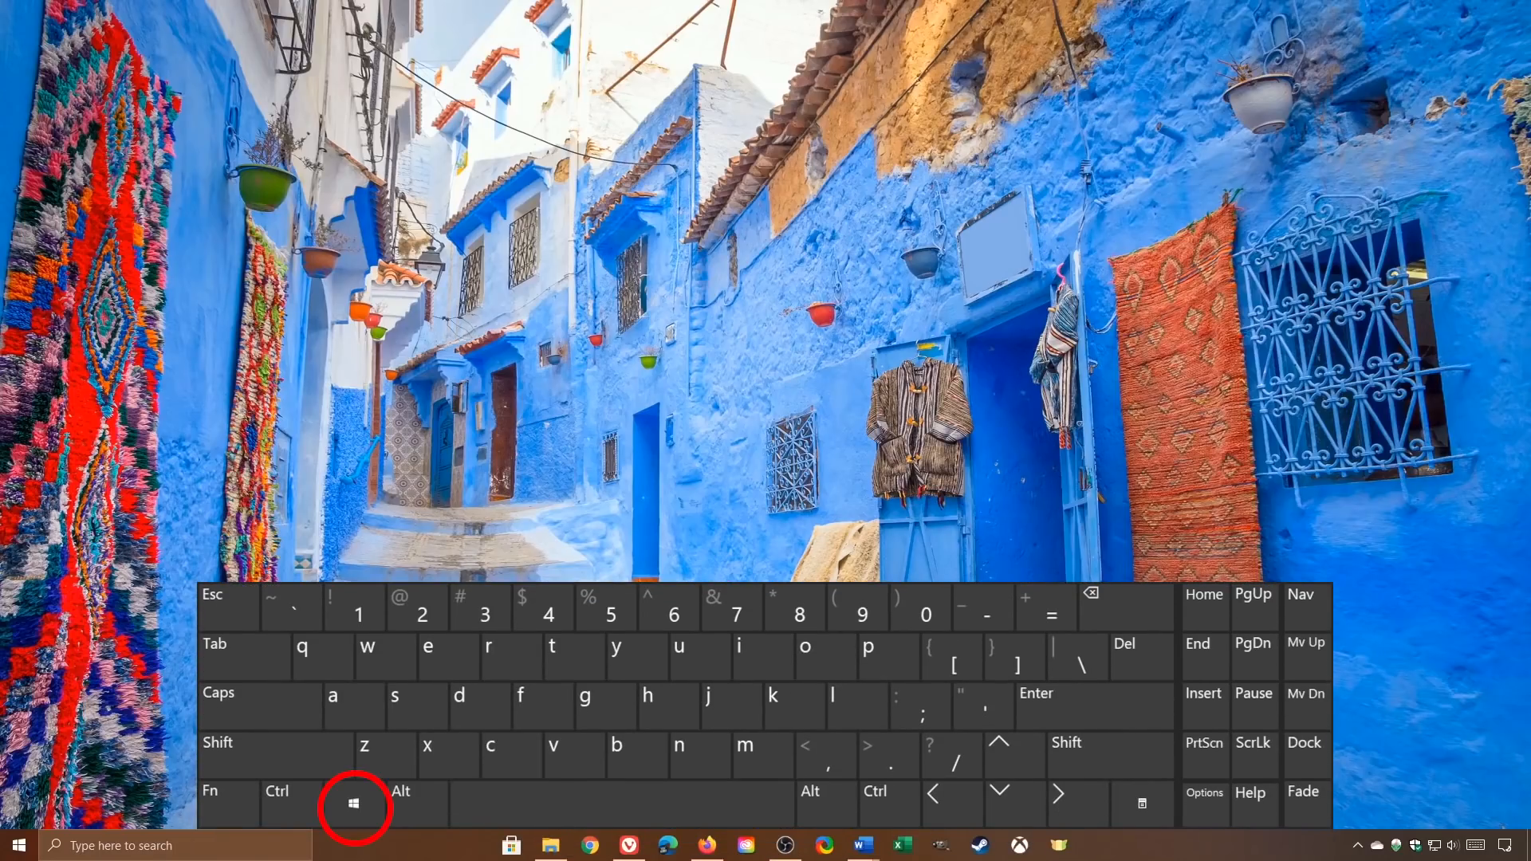
key(Win+x)
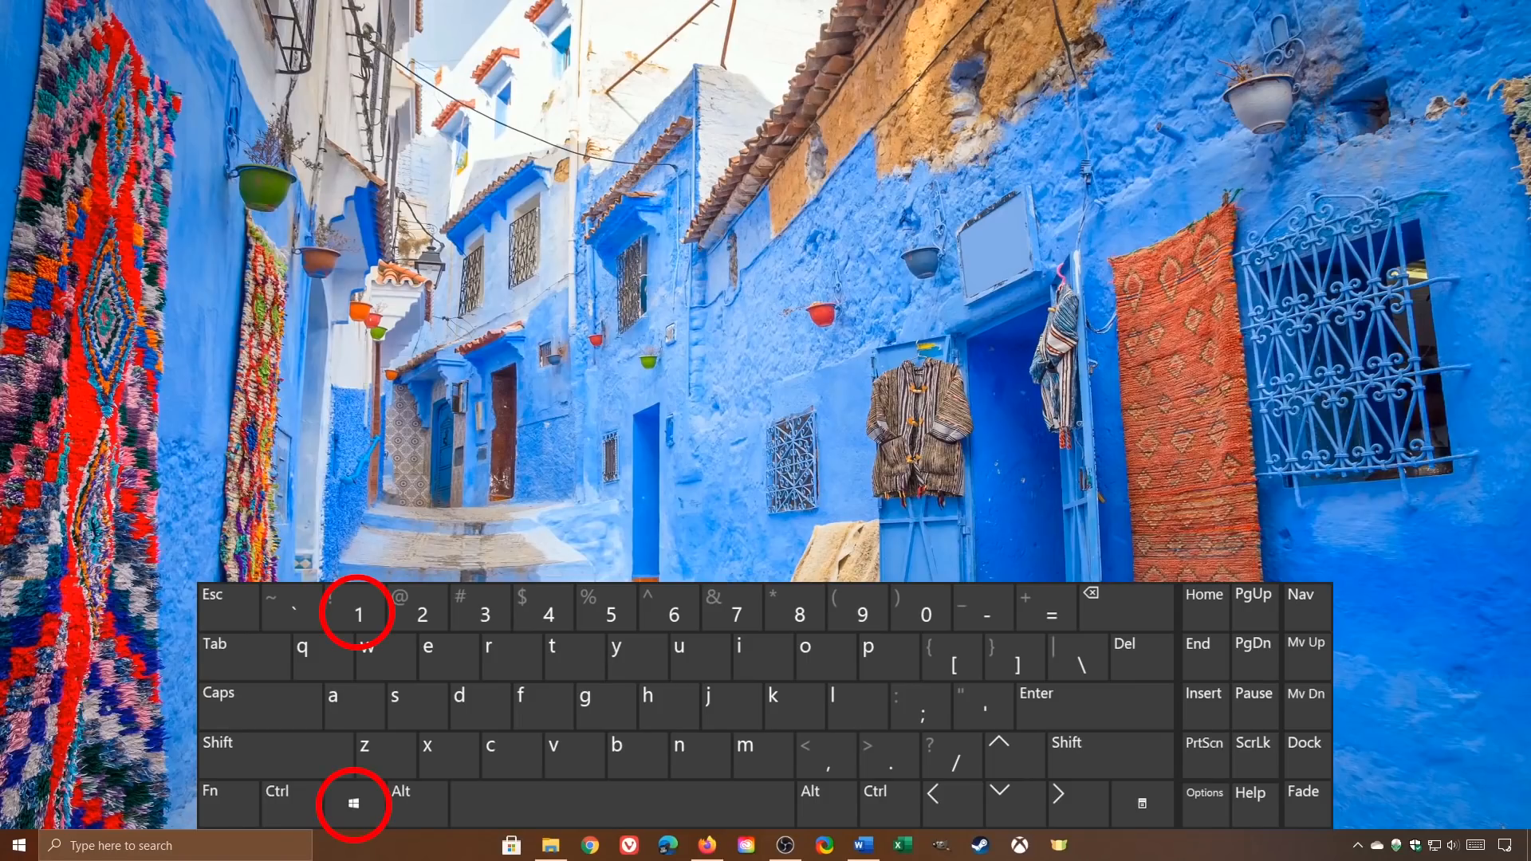
Launch Microsoft Store and then Vivaldi from their pinned taskbar positions.
click(510, 845)
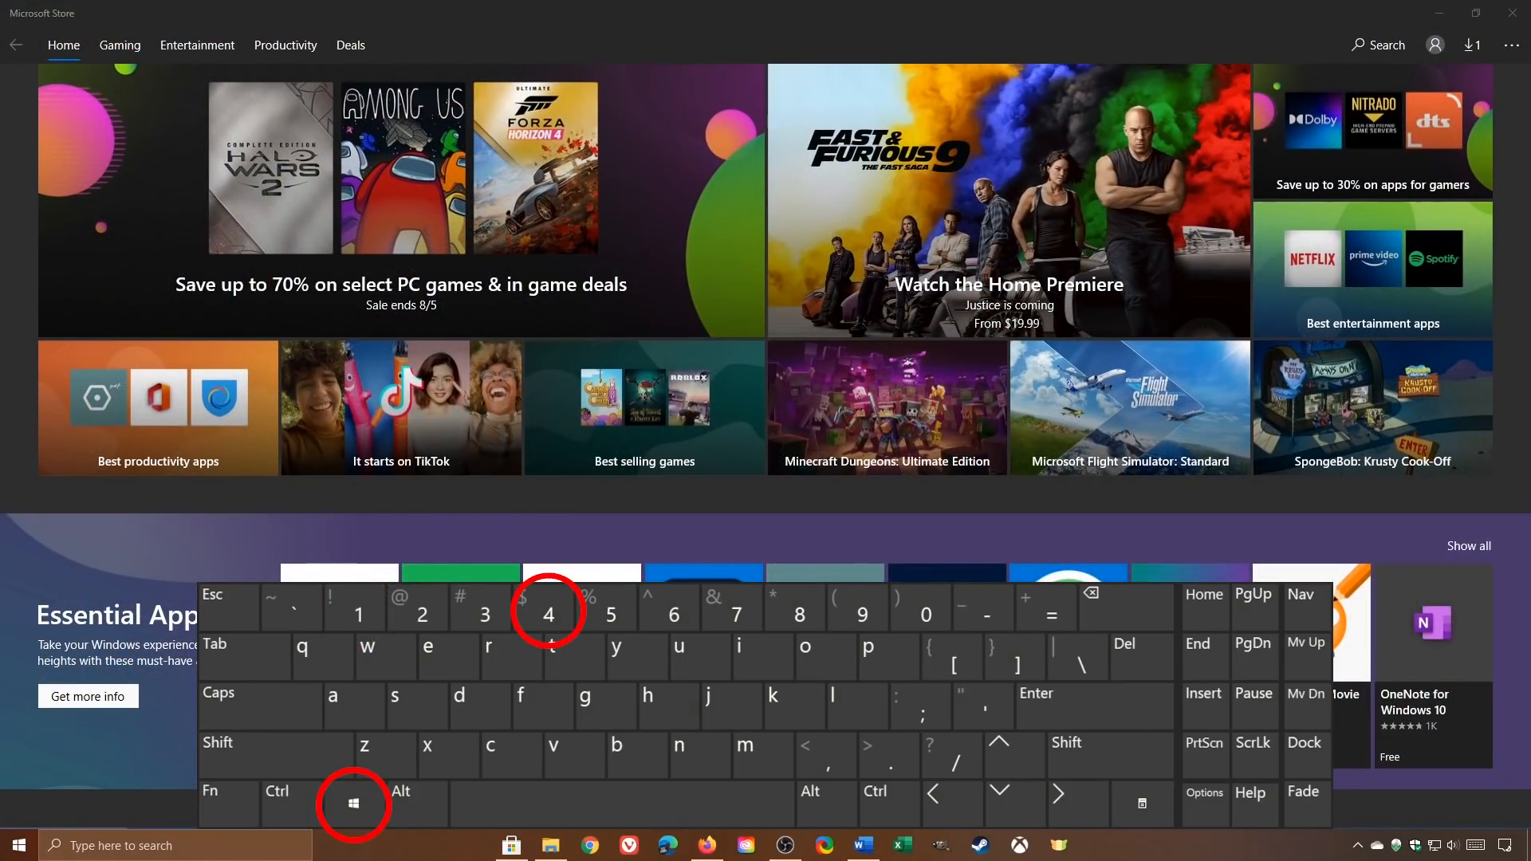
click(629, 845)
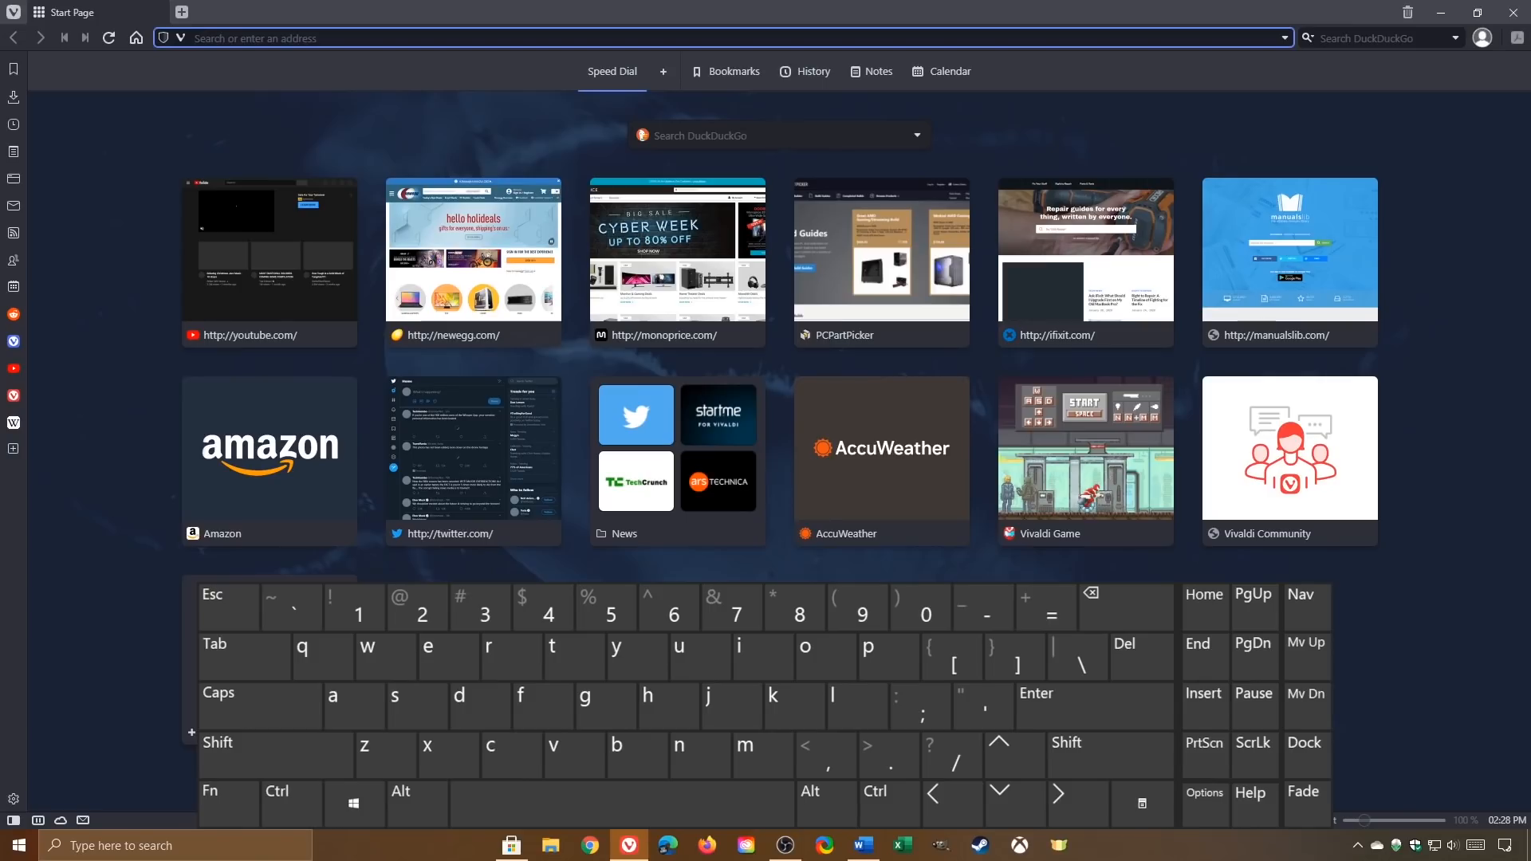
Open a speed-dial site from Vivaldi's Start Page.
click(353, 804)
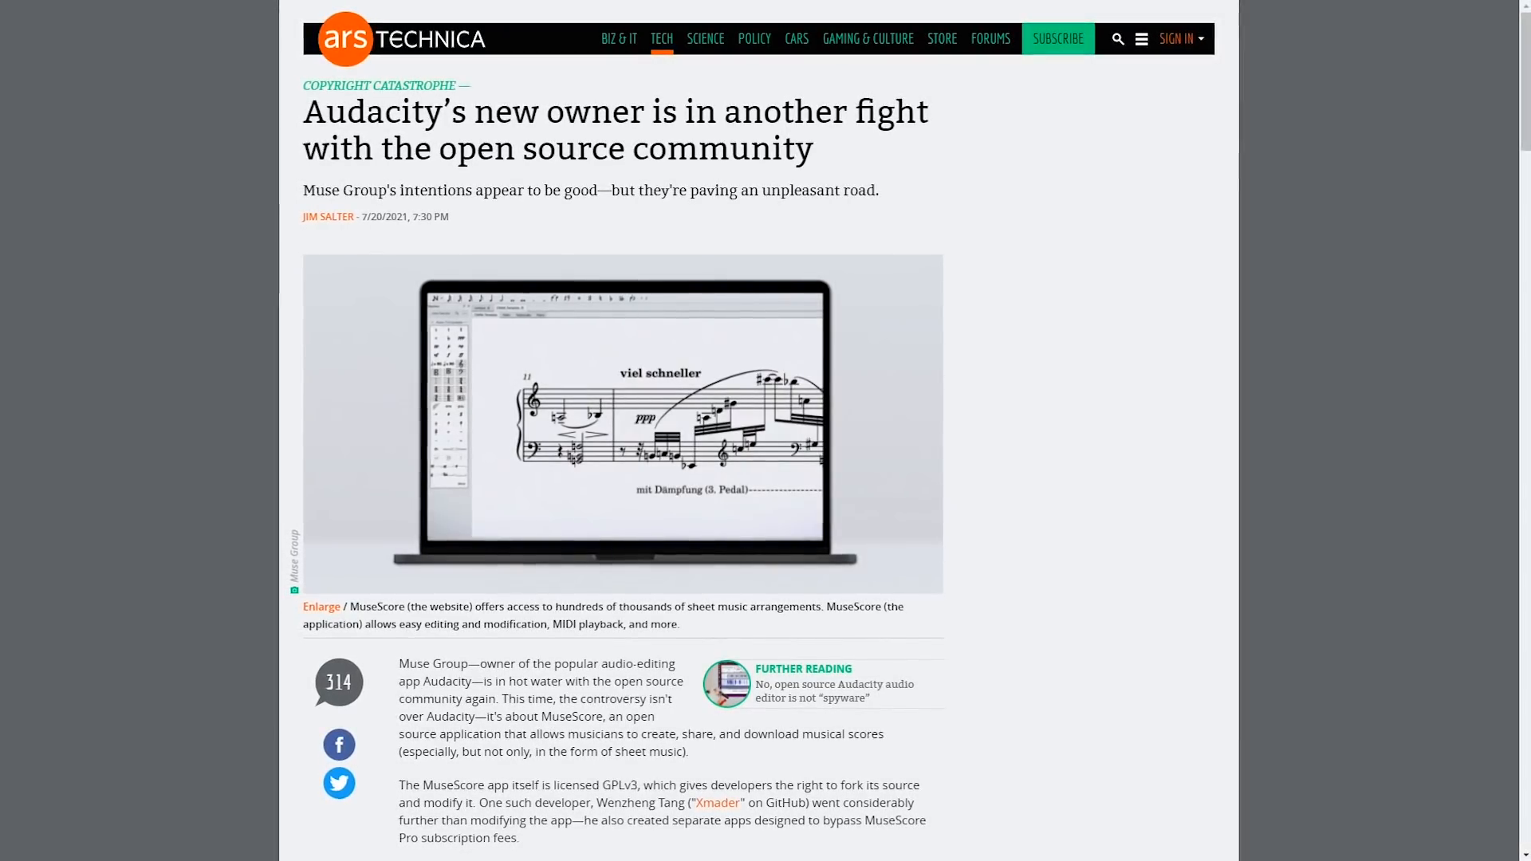
Apply a keyboard shortcut on the Ars Technica Audacity article in Vivaldi.
key(ctrl+p)
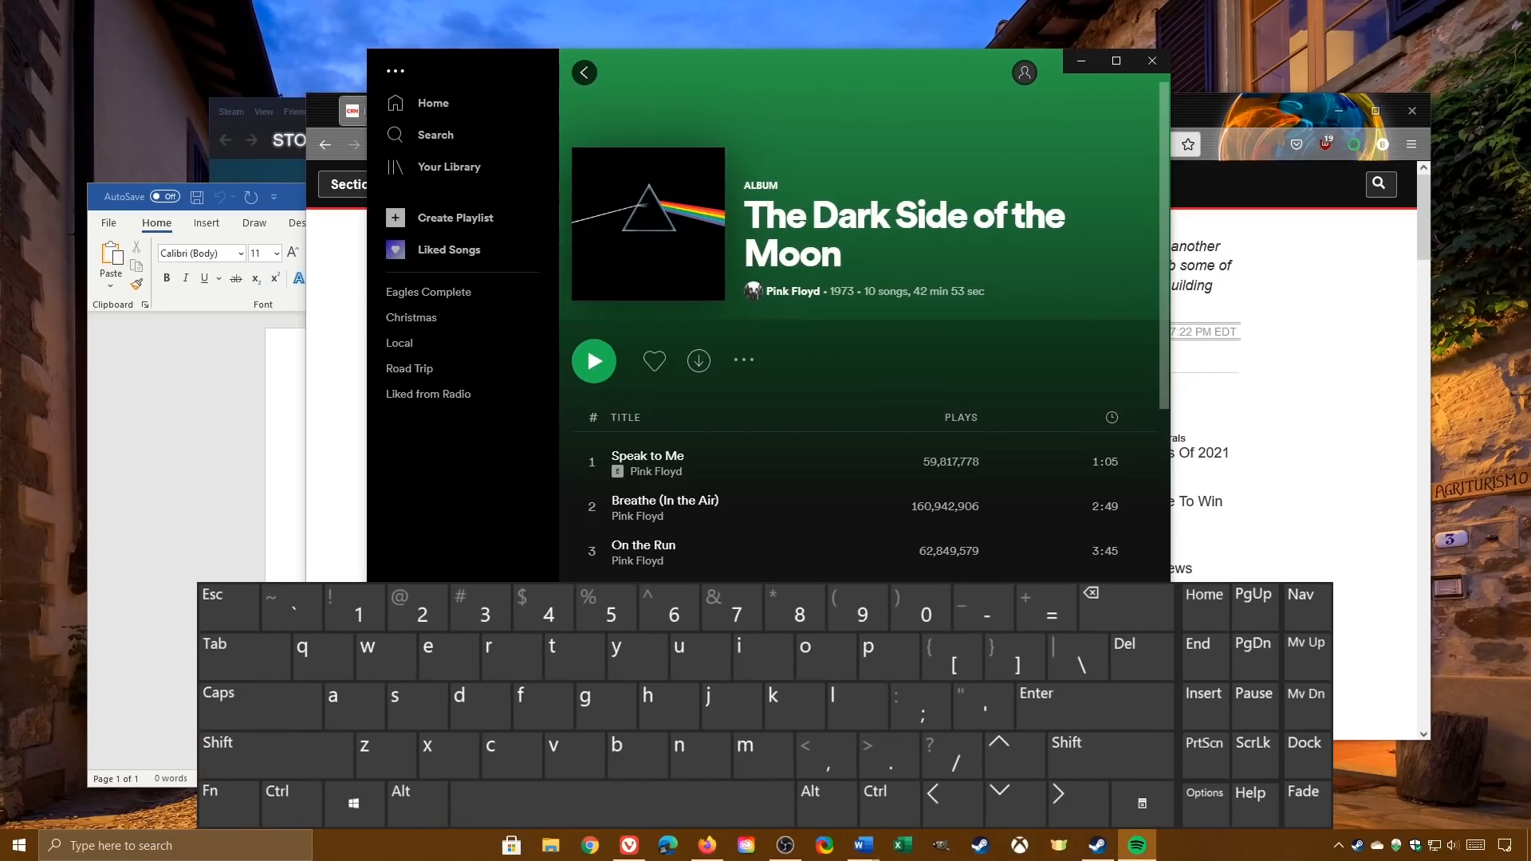
Switch back to the open Spotify, Word and browser windows with Alt+Tab.
key(alt+tab)
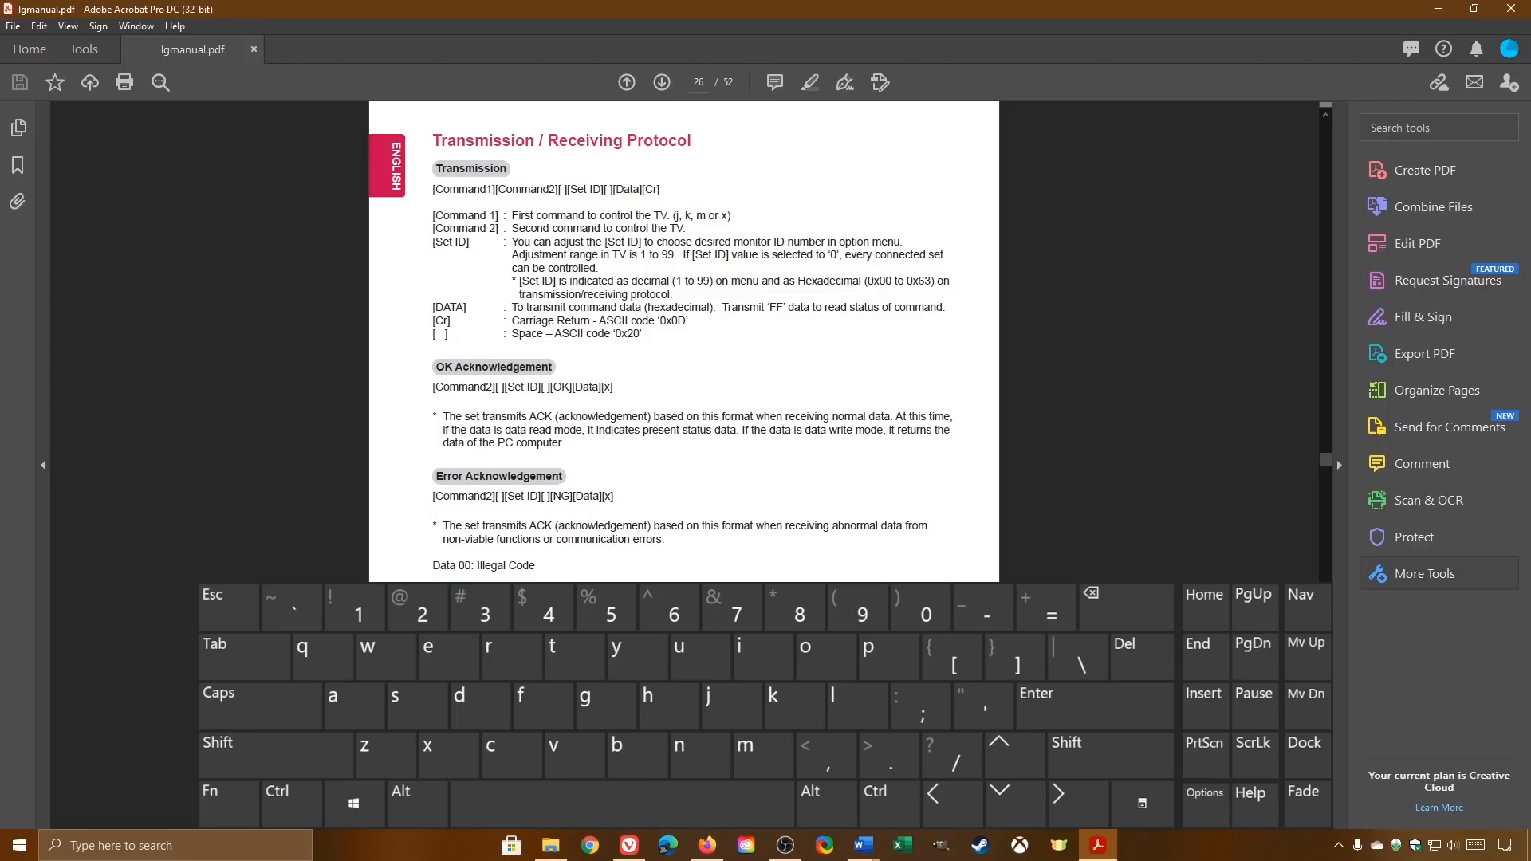
Select all text on page 26 of lgmanual.pdf with Ctrl+A and bring up the File commands.
click(278, 789)
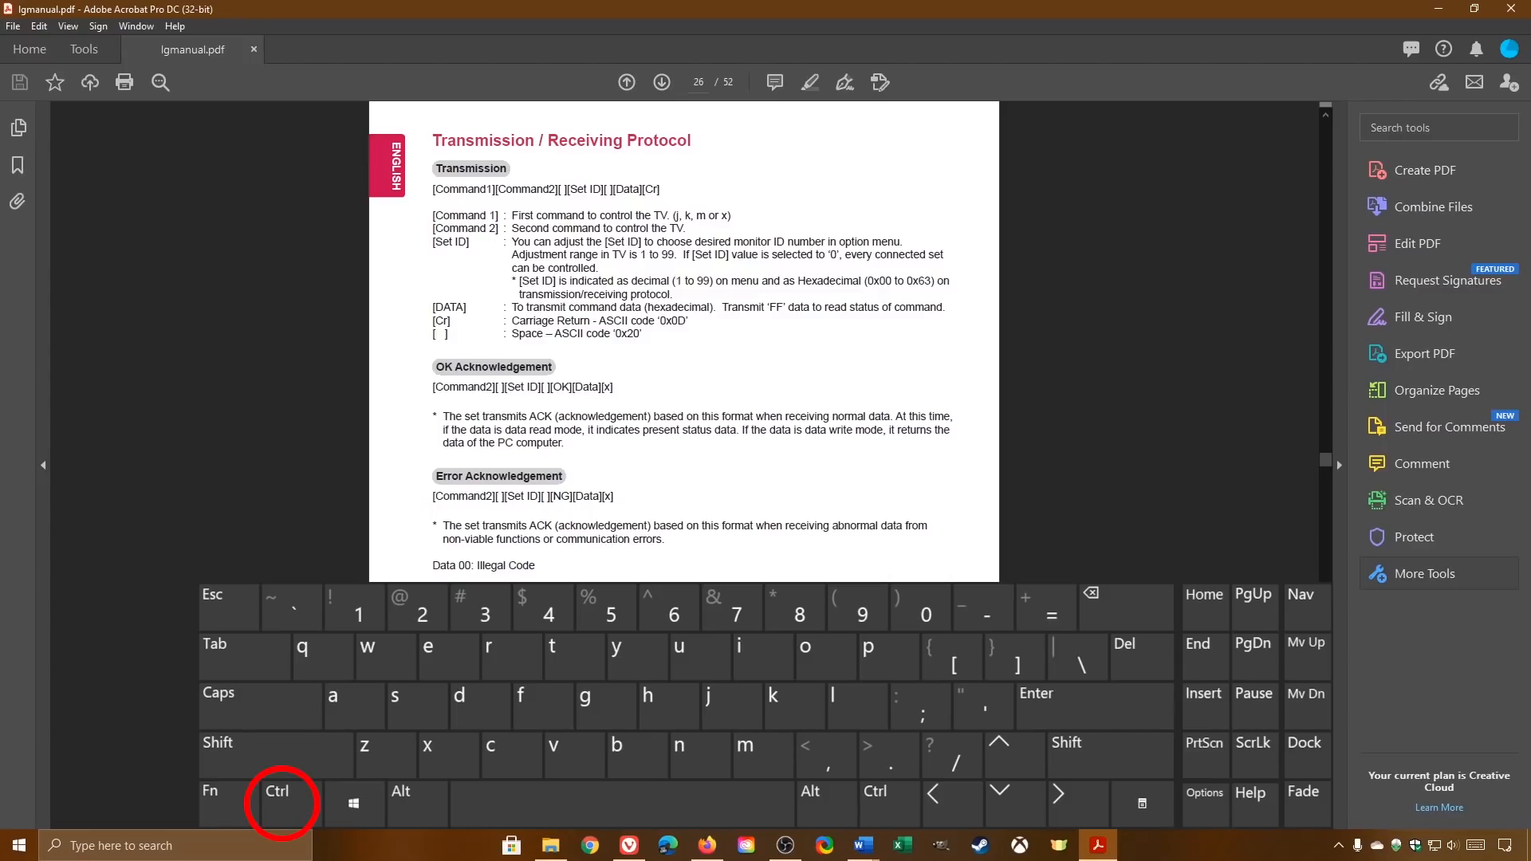
key(ctrl+a)
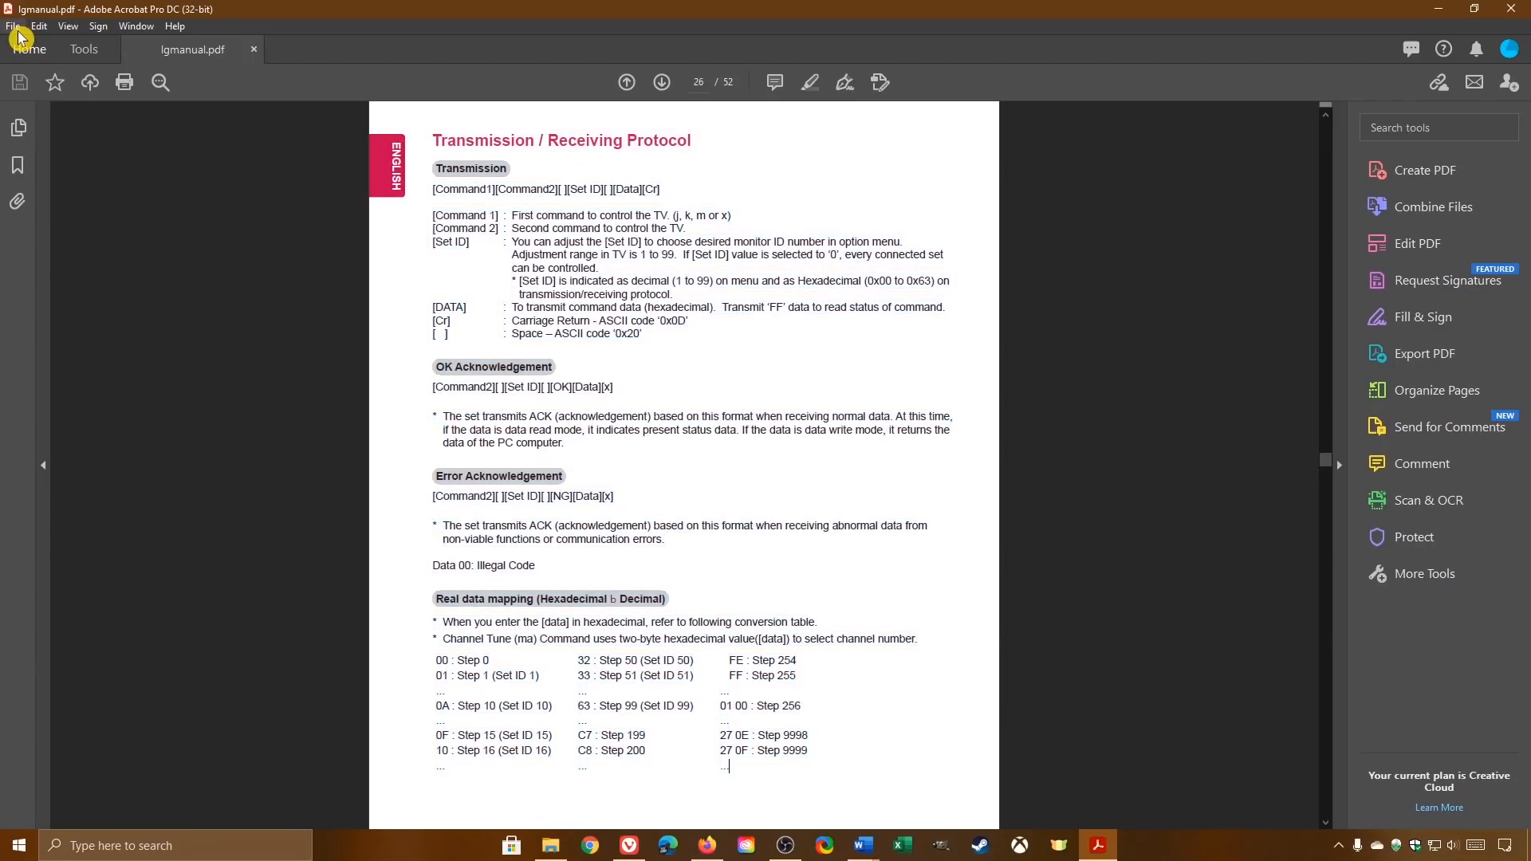
click(14, 25)
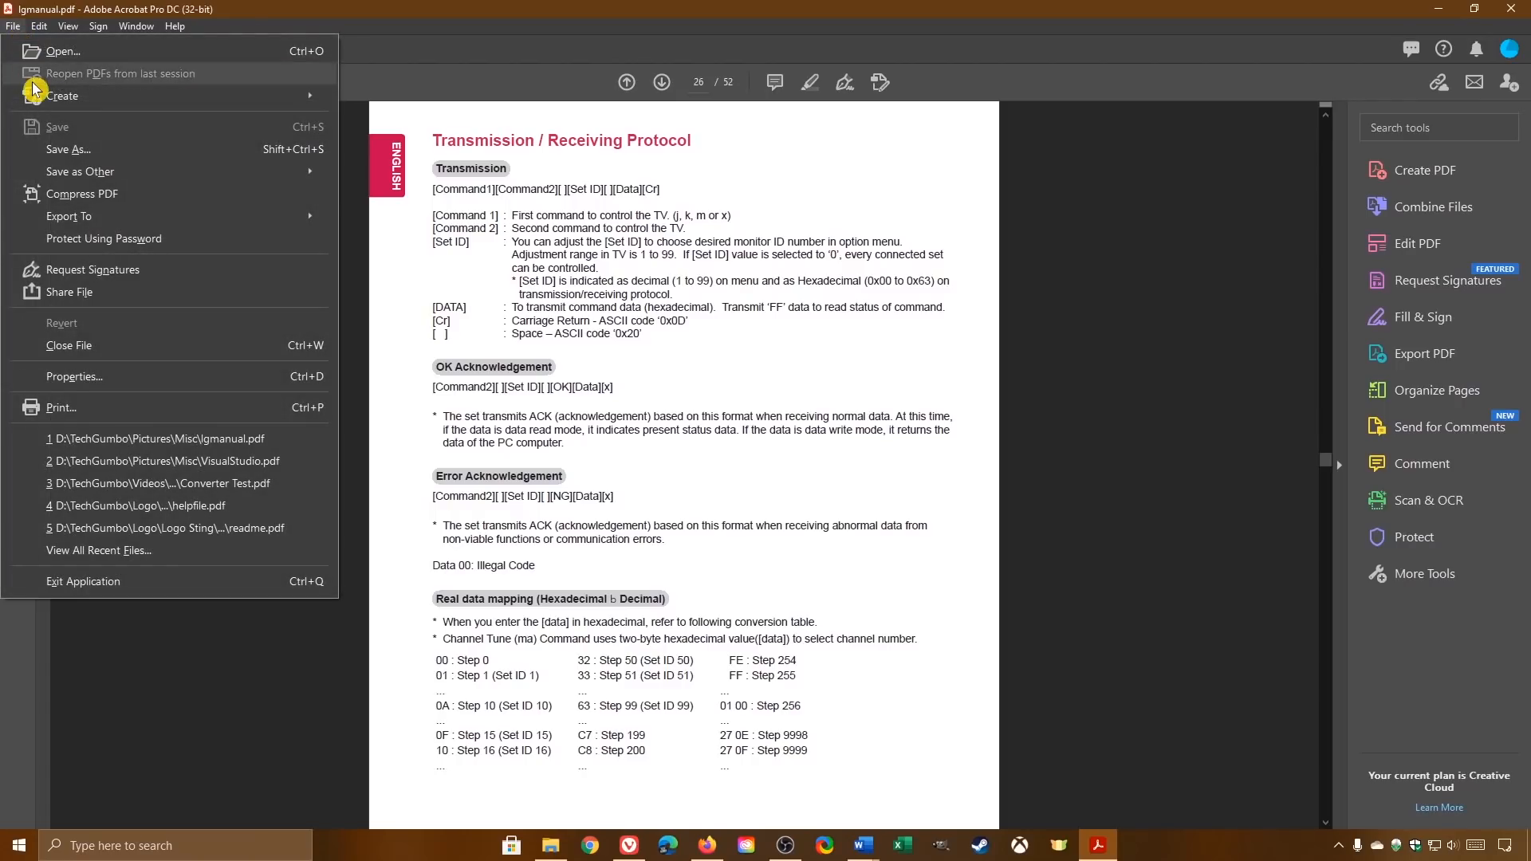
click(14, 27)
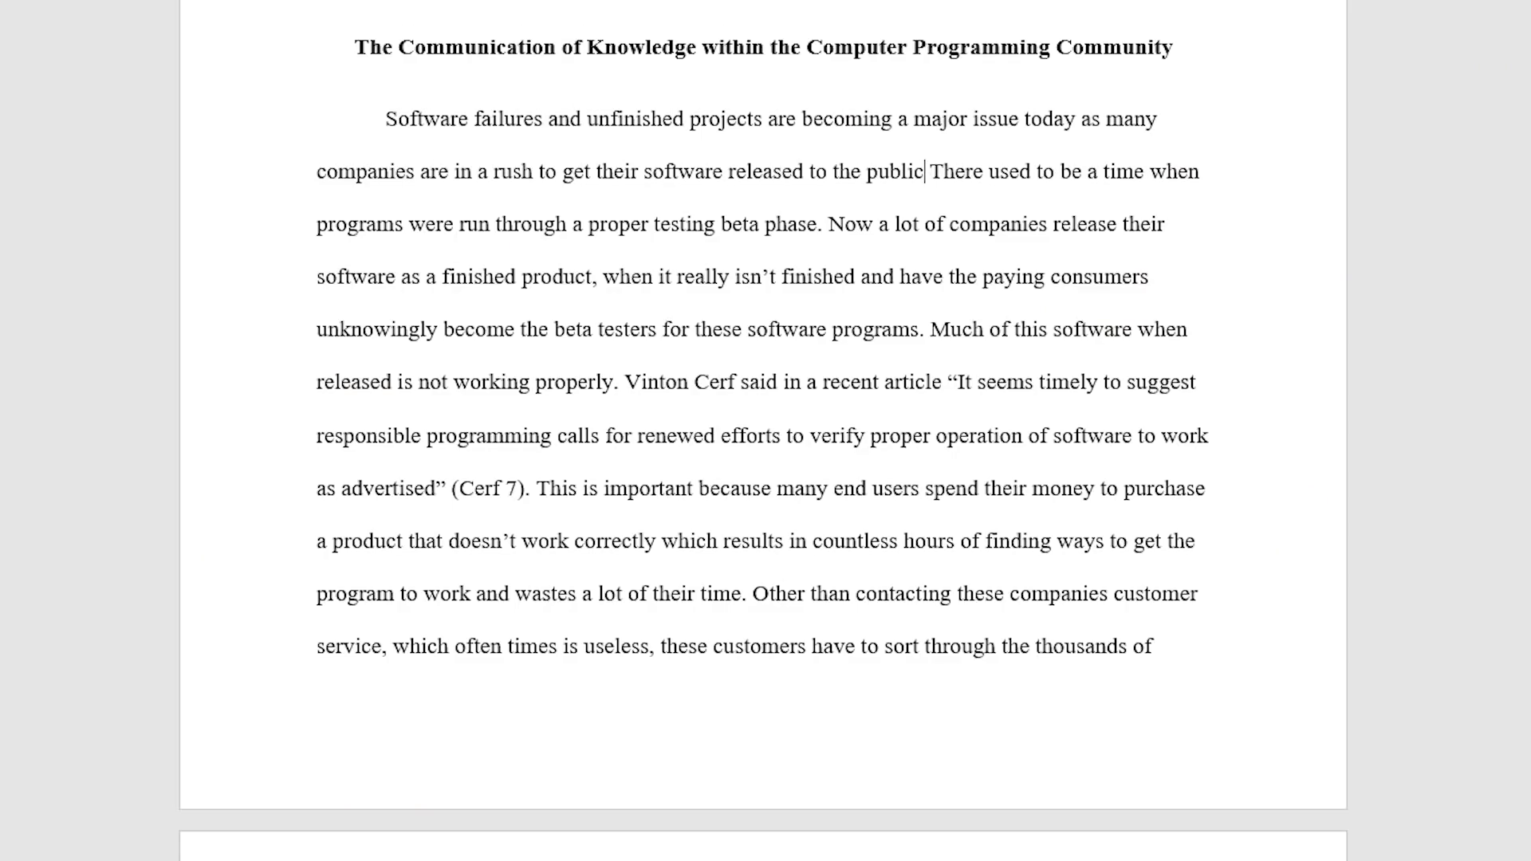
Backspace the trailing letters off 'public' in the essay's opening paragraph.
key(Backspace)
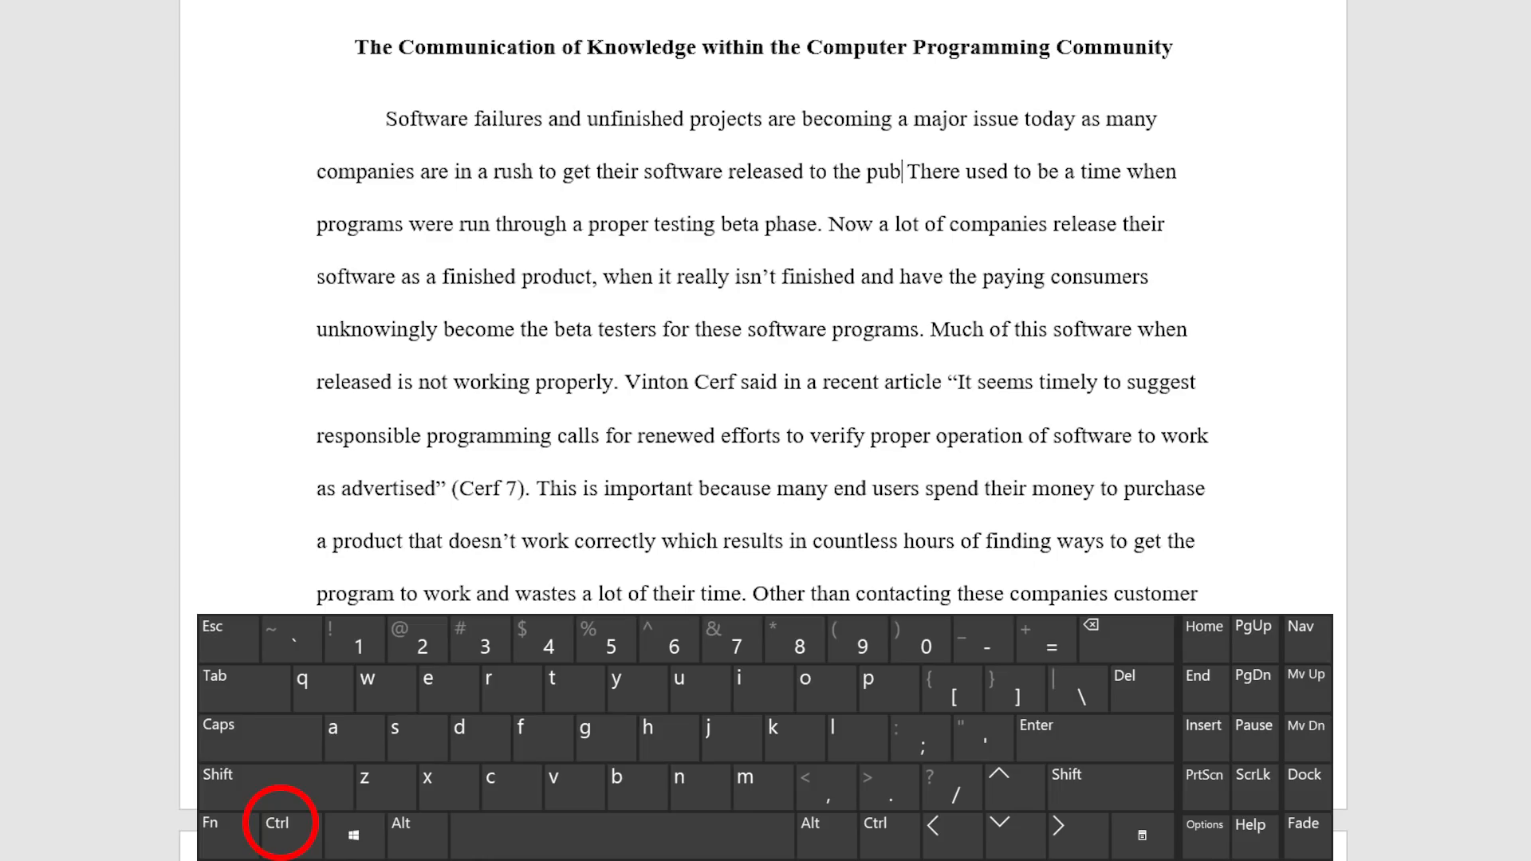
key(backspace)
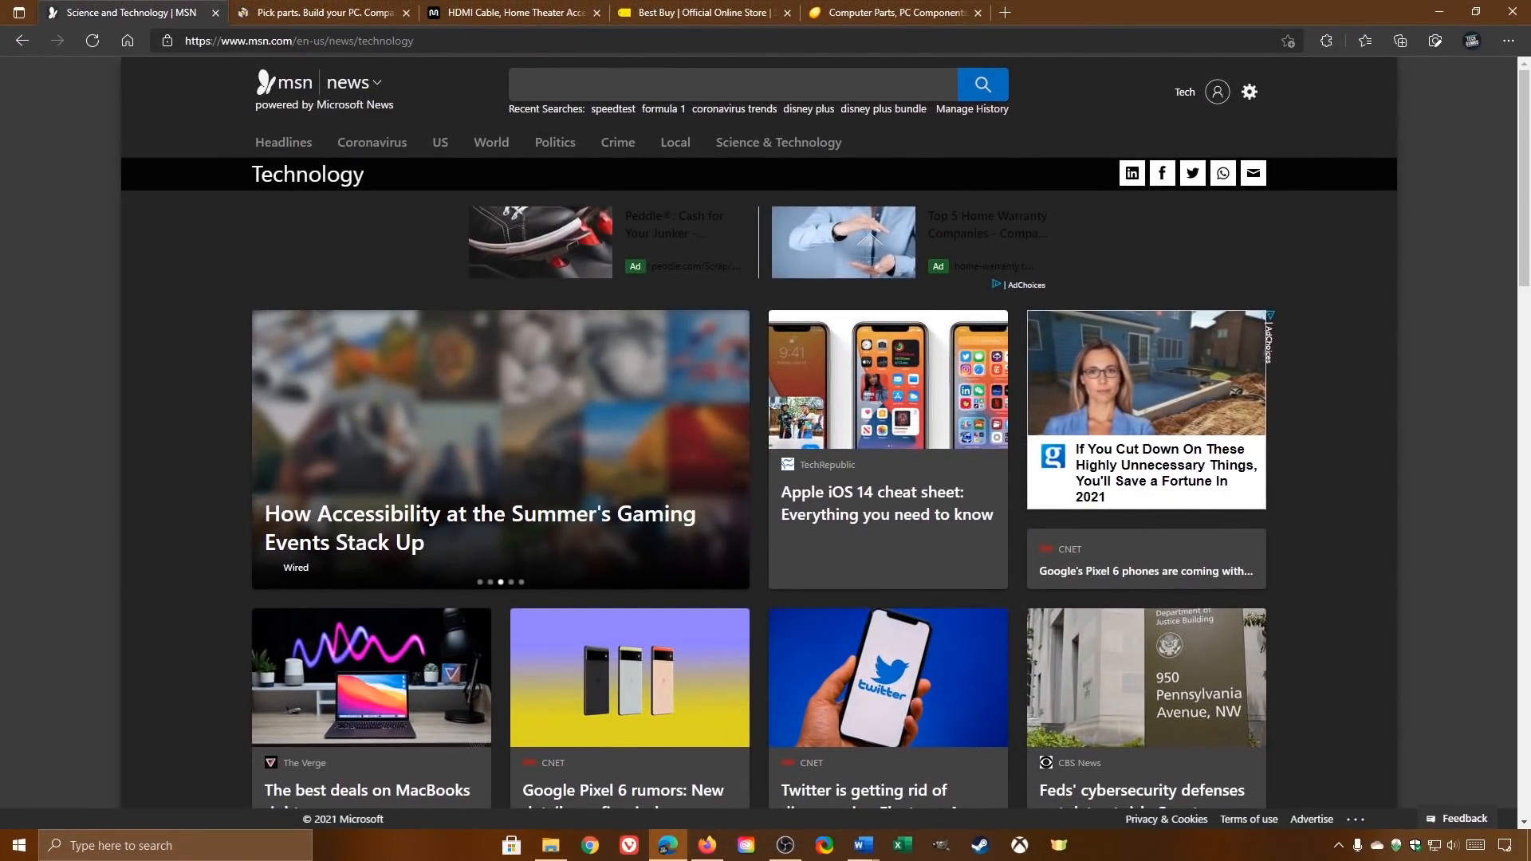
Refresh the MSN Technology news page with F5 so fresh stories load.
key(F5)
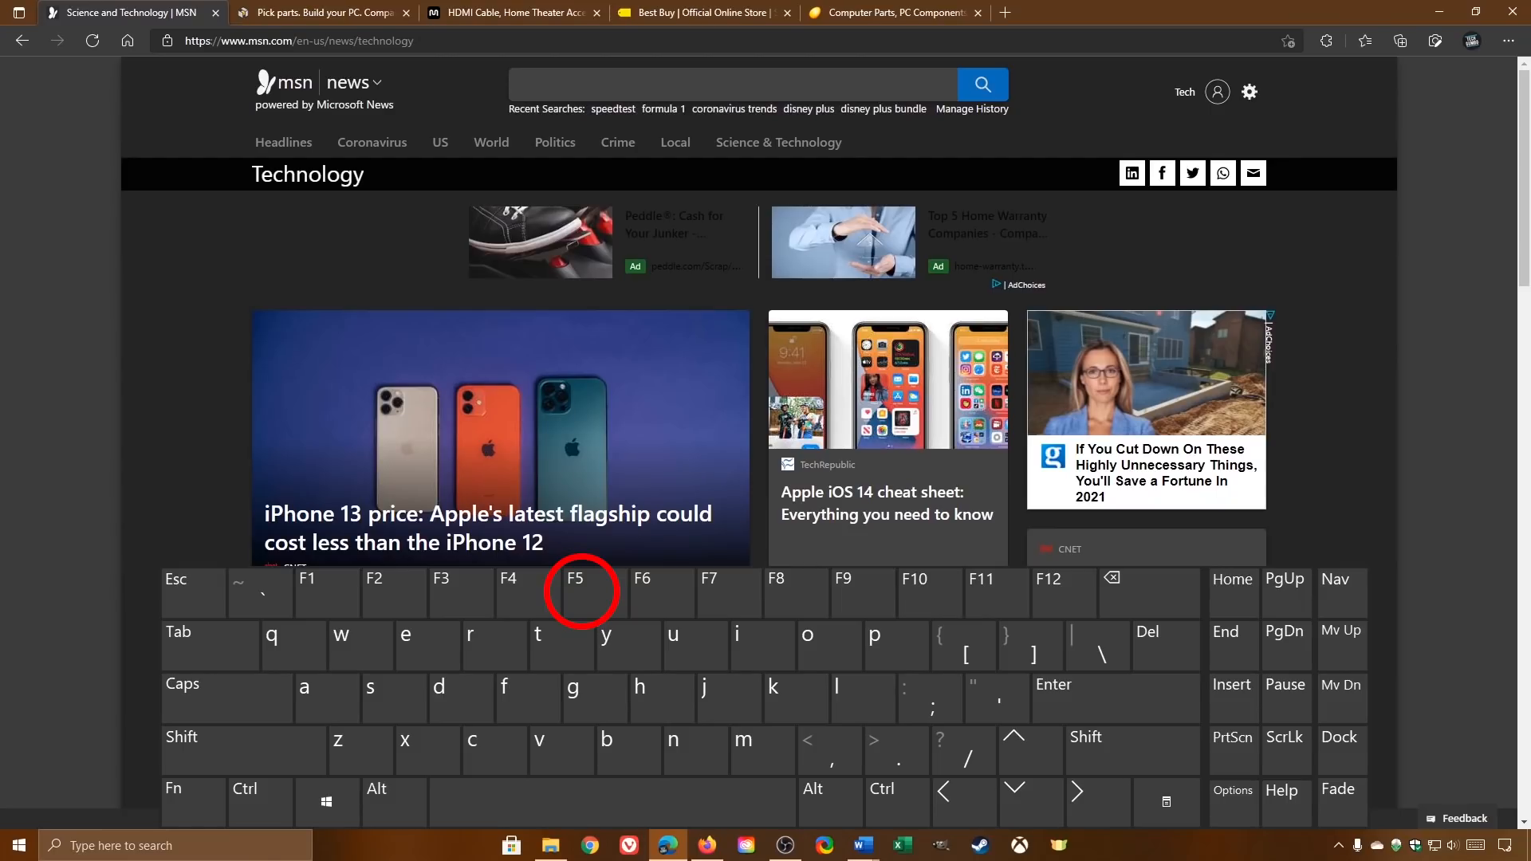
key(f5)
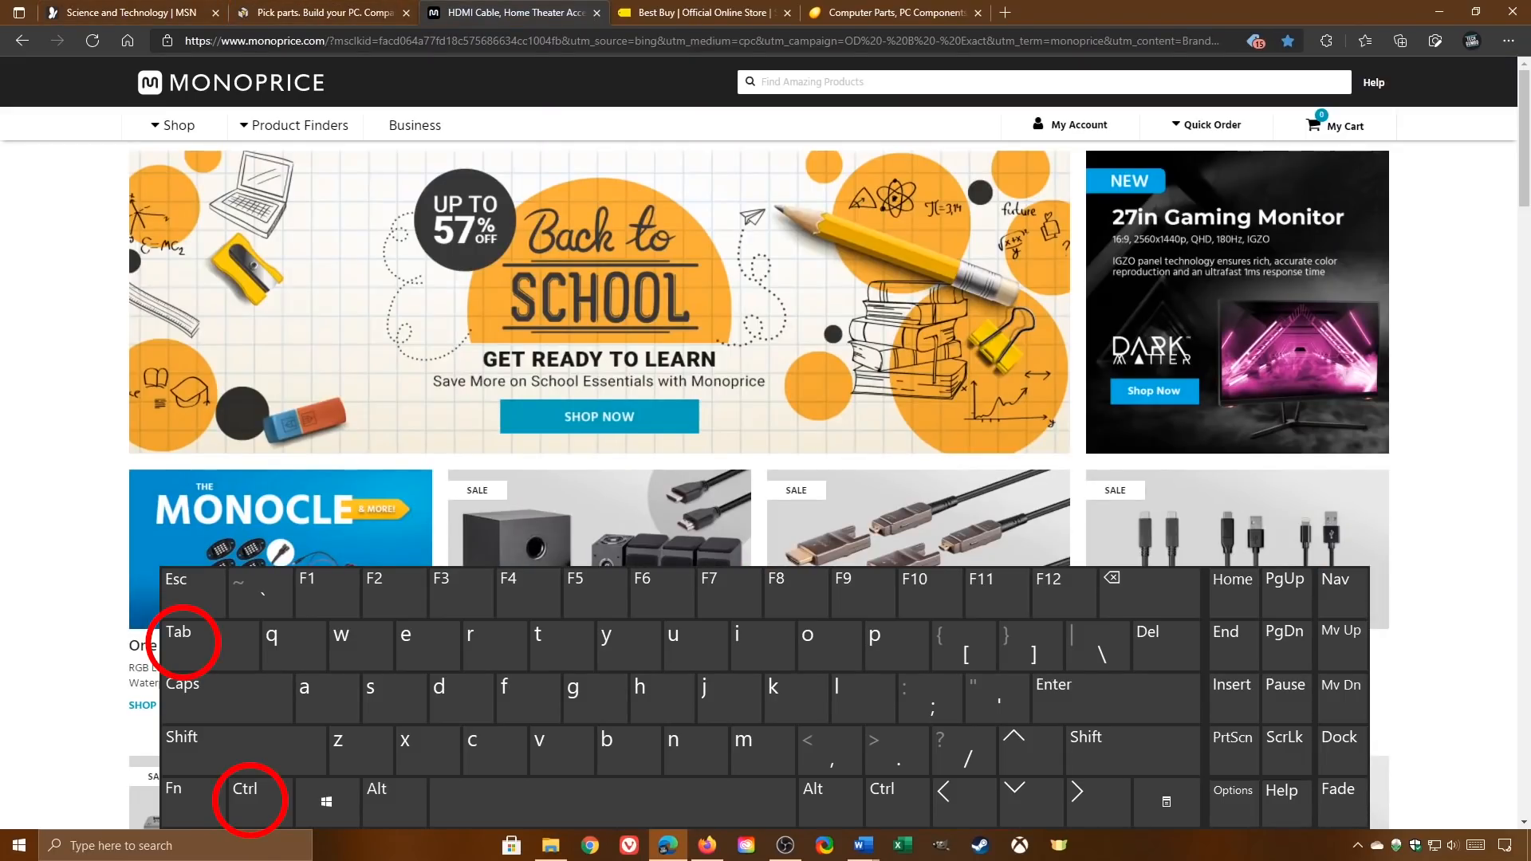
Cycle forward to the Monoprice tab, then back through Newegg to PCPartPicker.
click(889, 13)
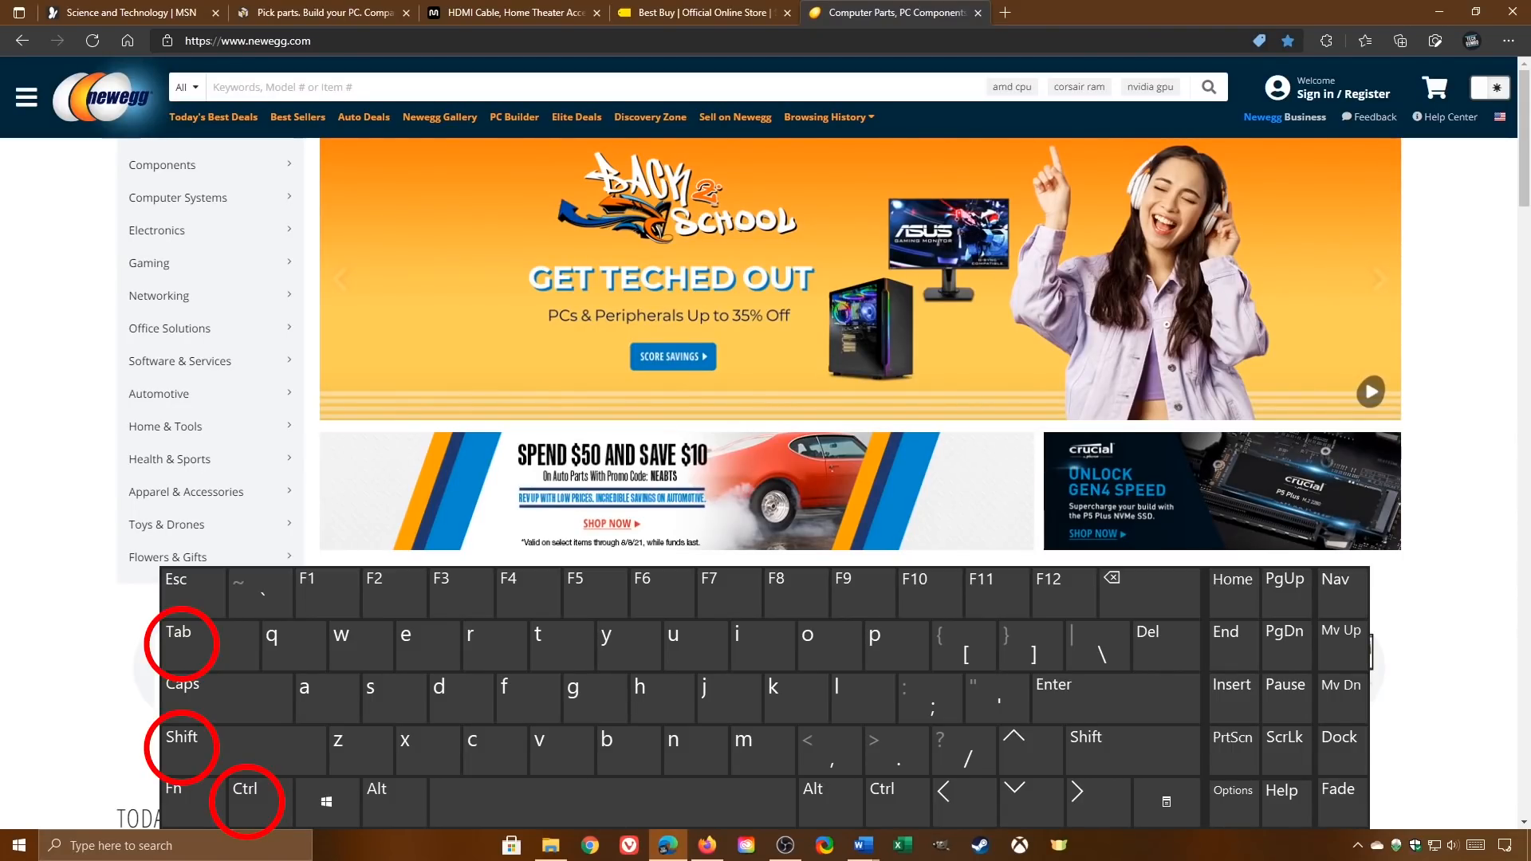
click(323, 11)
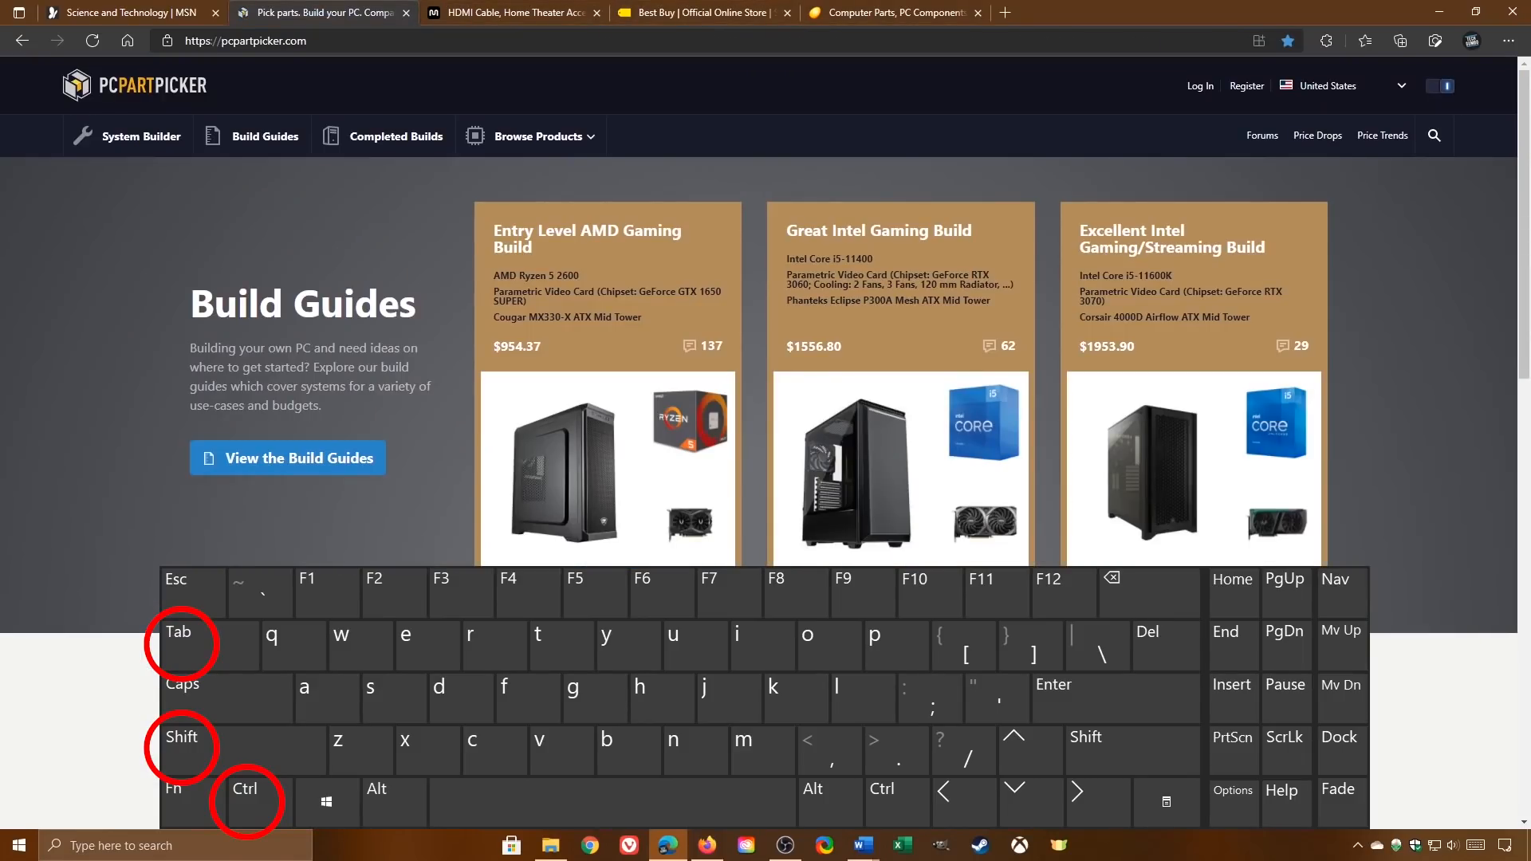
click(888, 13)
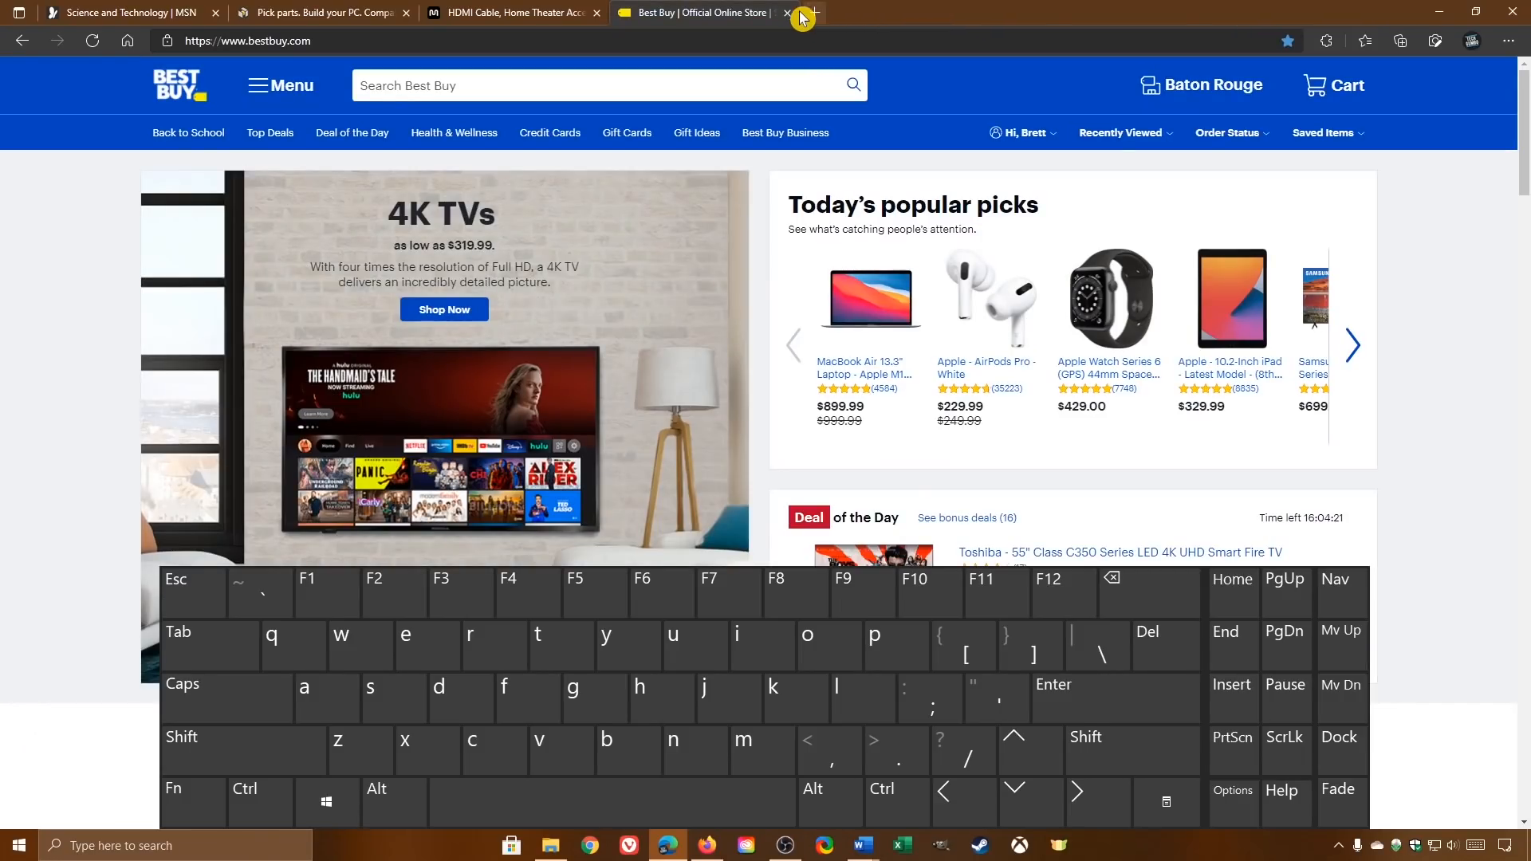
Close the Best Buy tab, leaving Monoprice's Back to School page among three tabs.
click(786, 11)
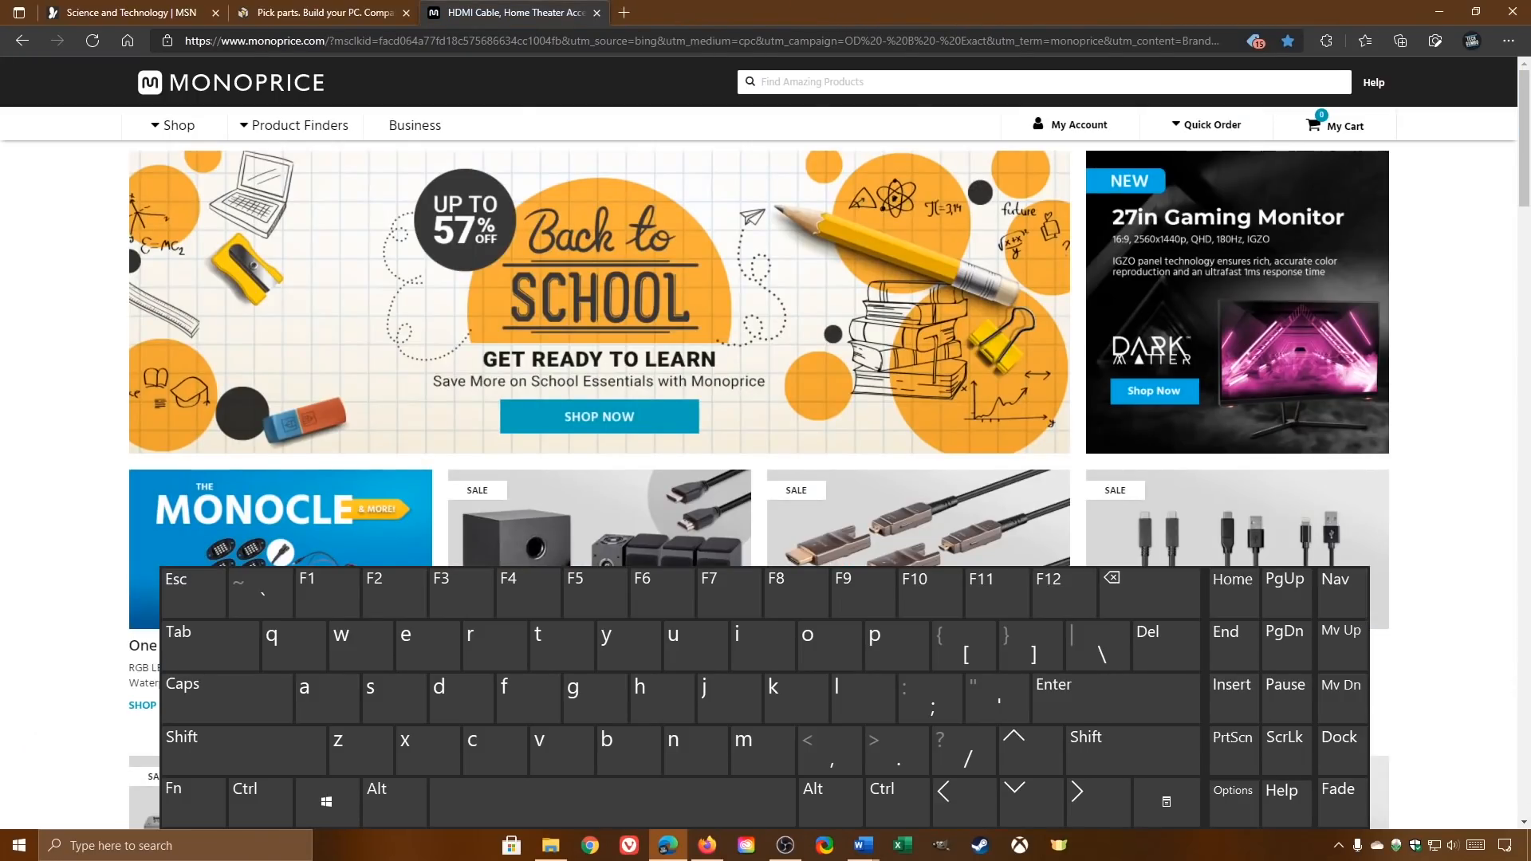